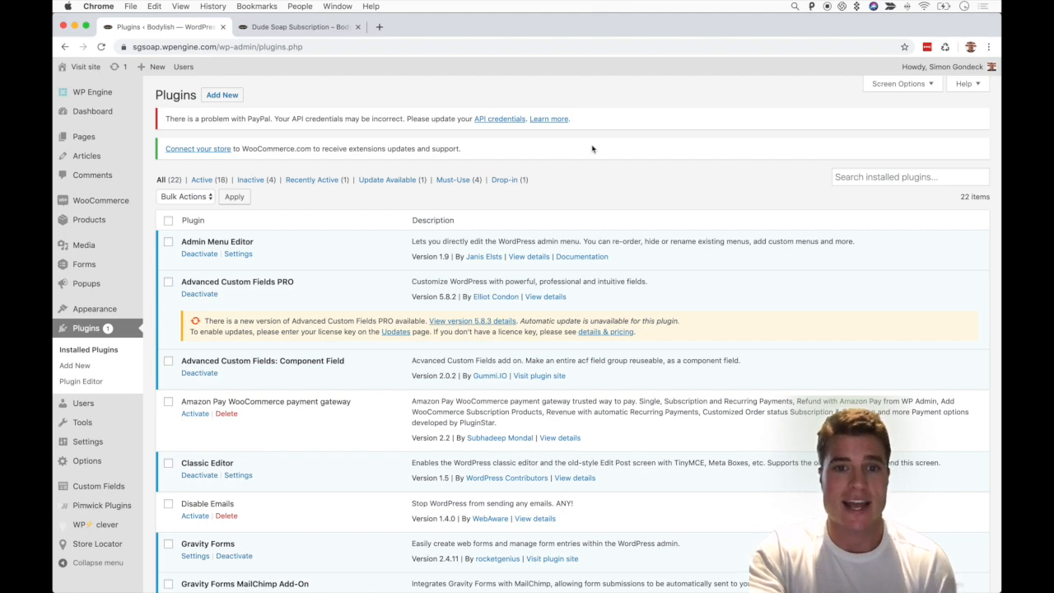
Name the new product 'Dude Soap Subscription'
scroll("down", 3)
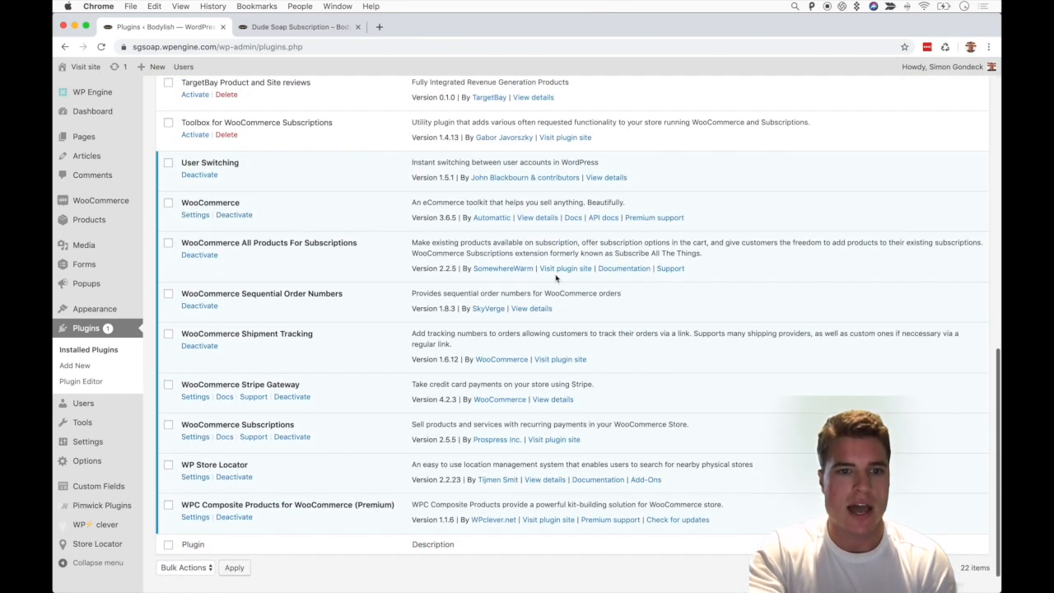
scroll("down", 3)
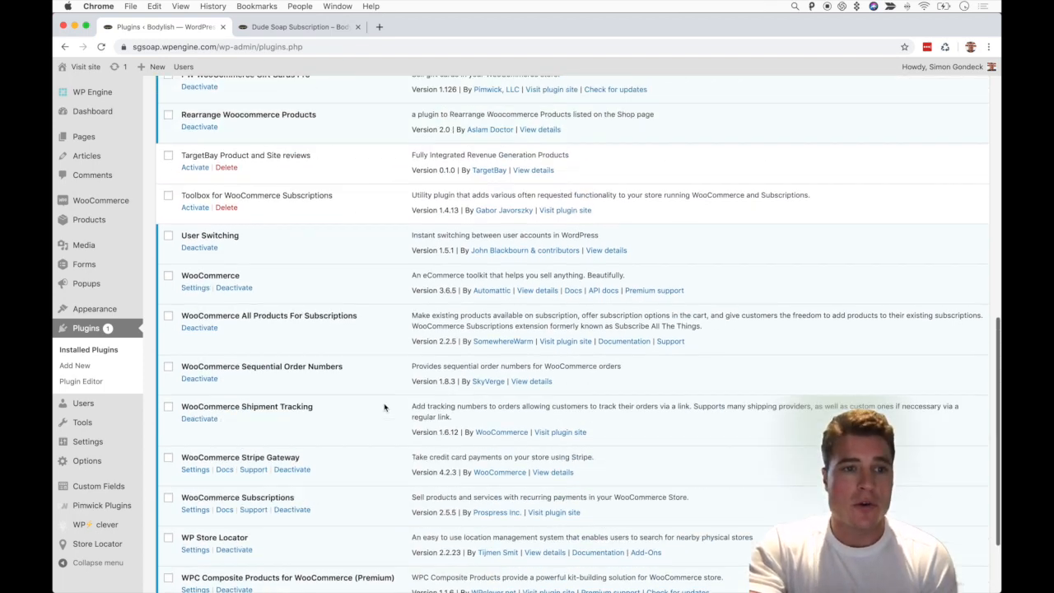
scroll("up", 3)
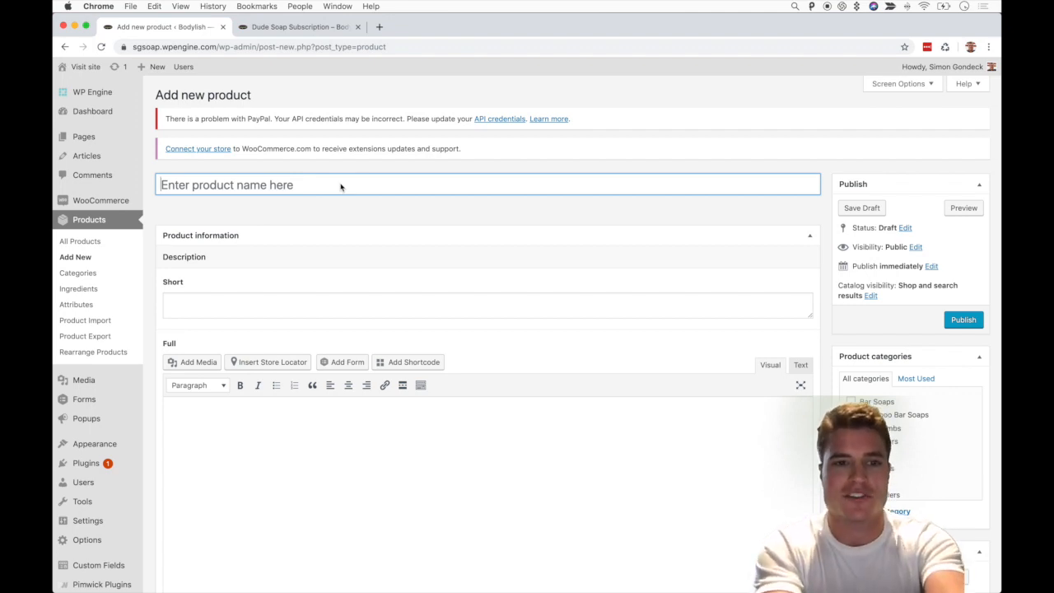
type("Dude Soap Subscript")
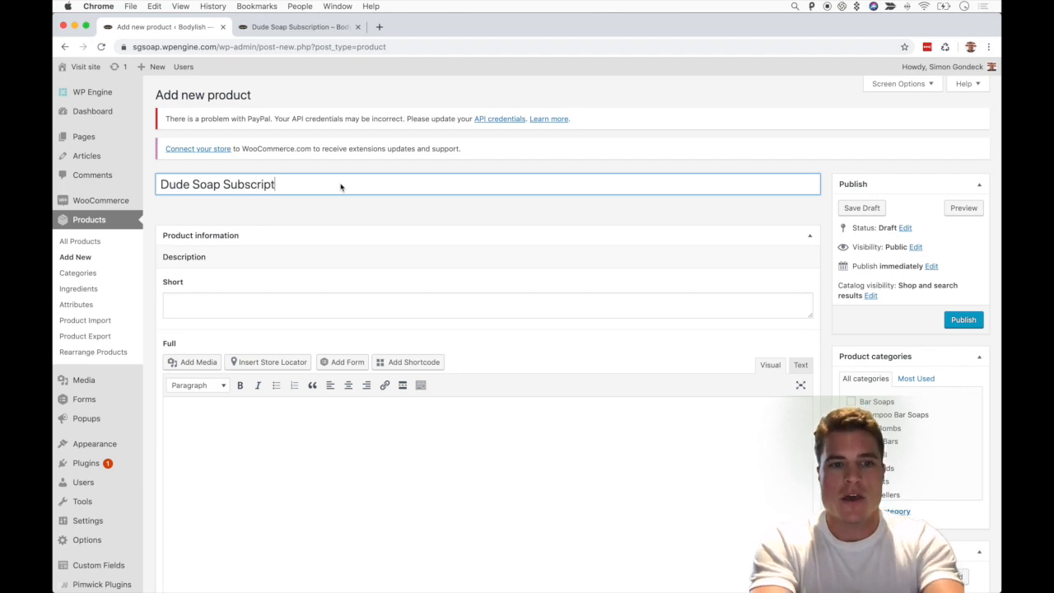
type("ion")
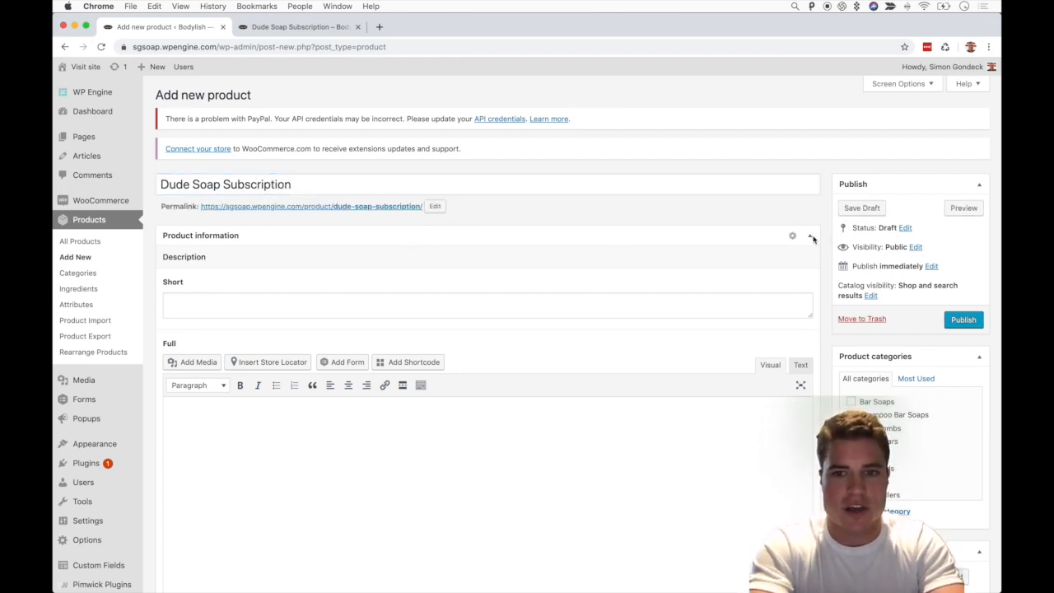
Fold away the Product information, Product features and Product video panels
left_click(811, 235)
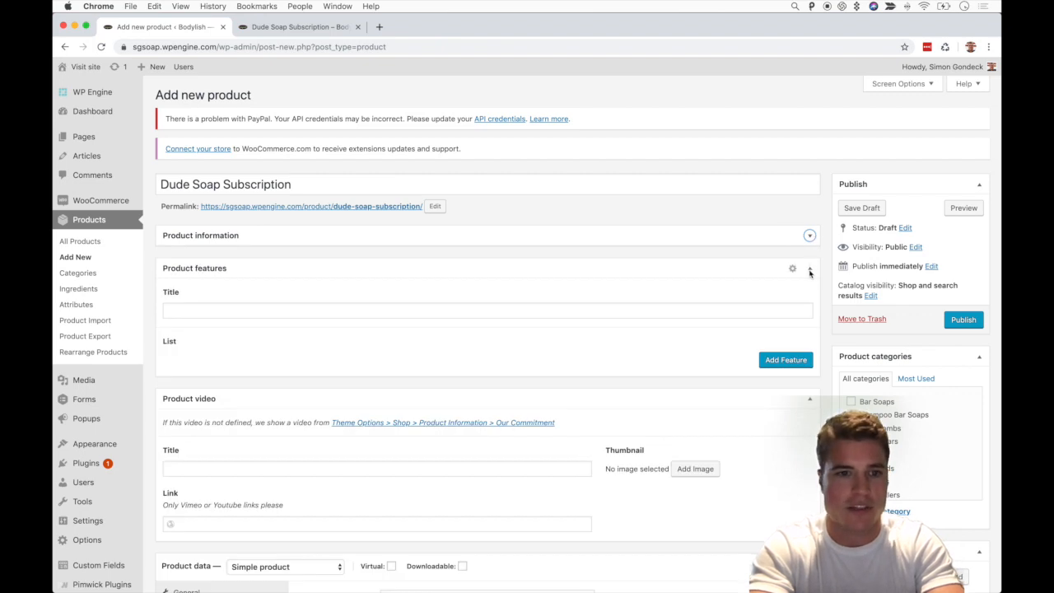
left_click(810, 269)
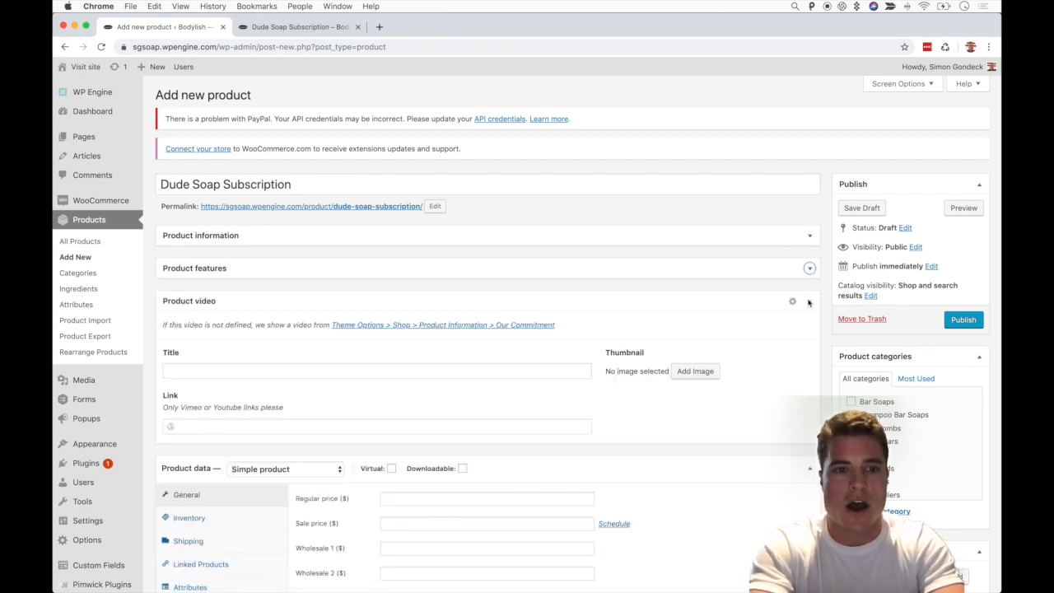
left_click(809, 300)
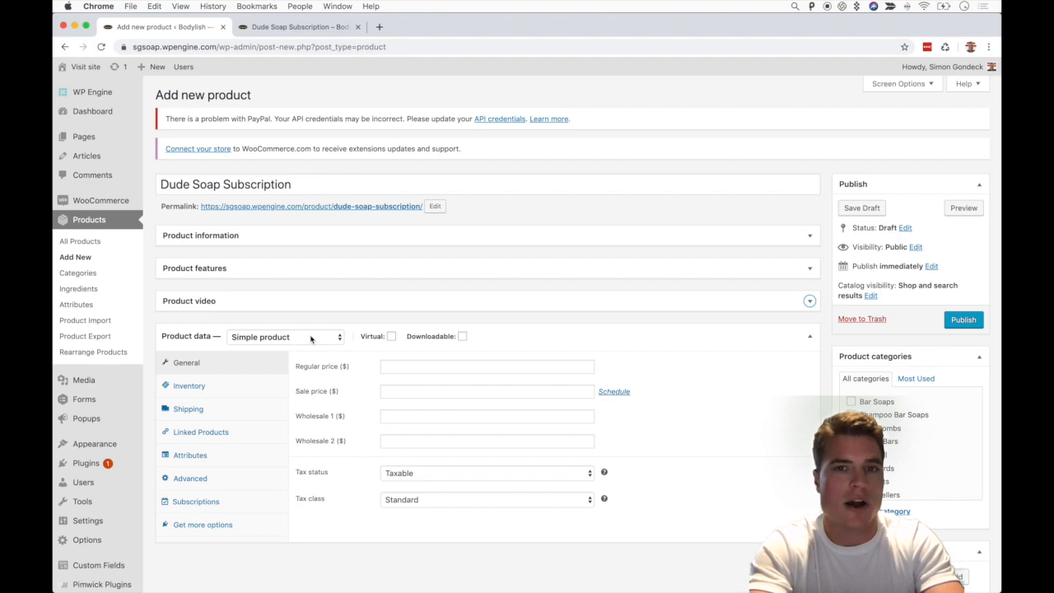
Bring up the product type list to change the product to a variable subscription
left_click(287, 336)
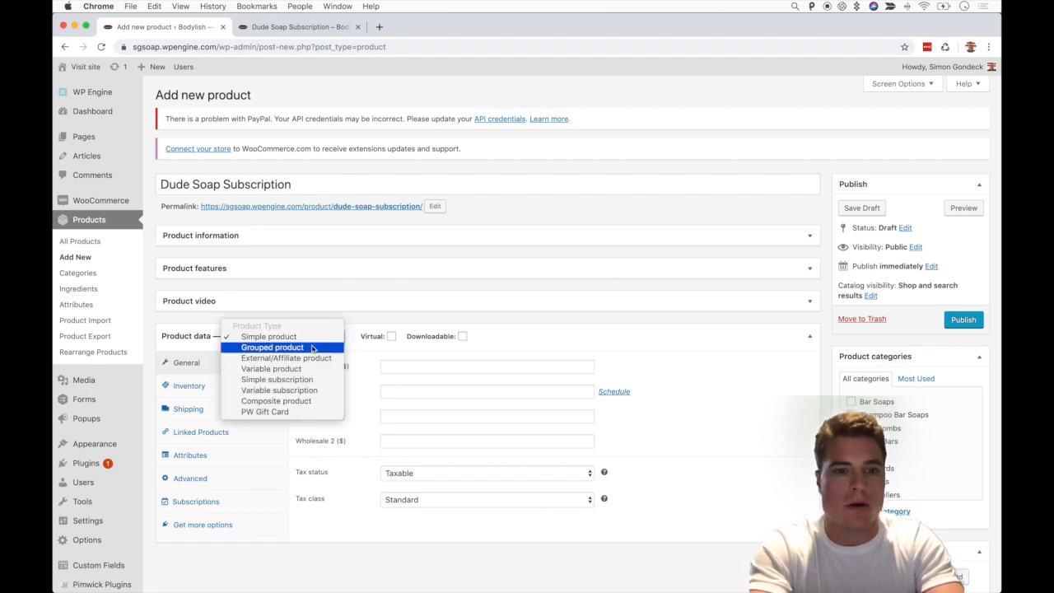
mouse_move(280, 388)
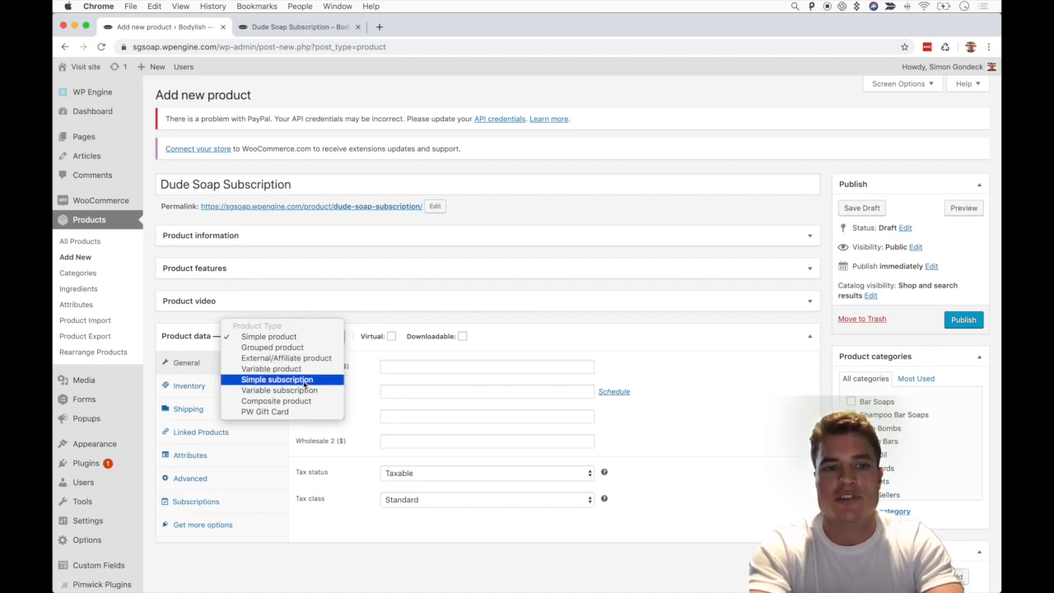
mouse_move(280, 389)
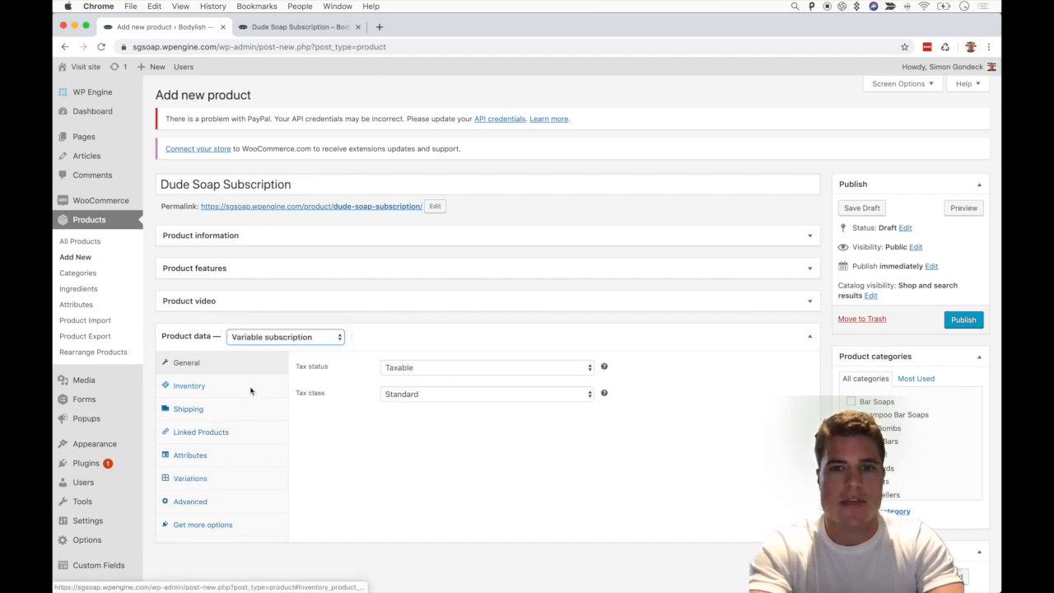
mouse_move(246, 431)
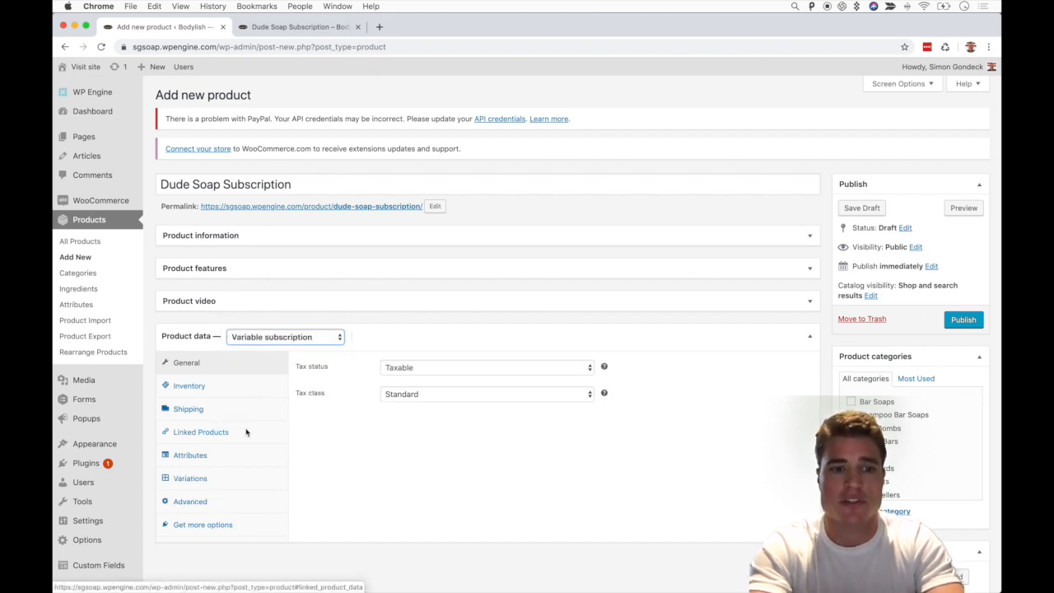
Add a custom 'Billing Period' attribute with values 1 Month | 2 Months | 3 Months
left_click(191, 454)
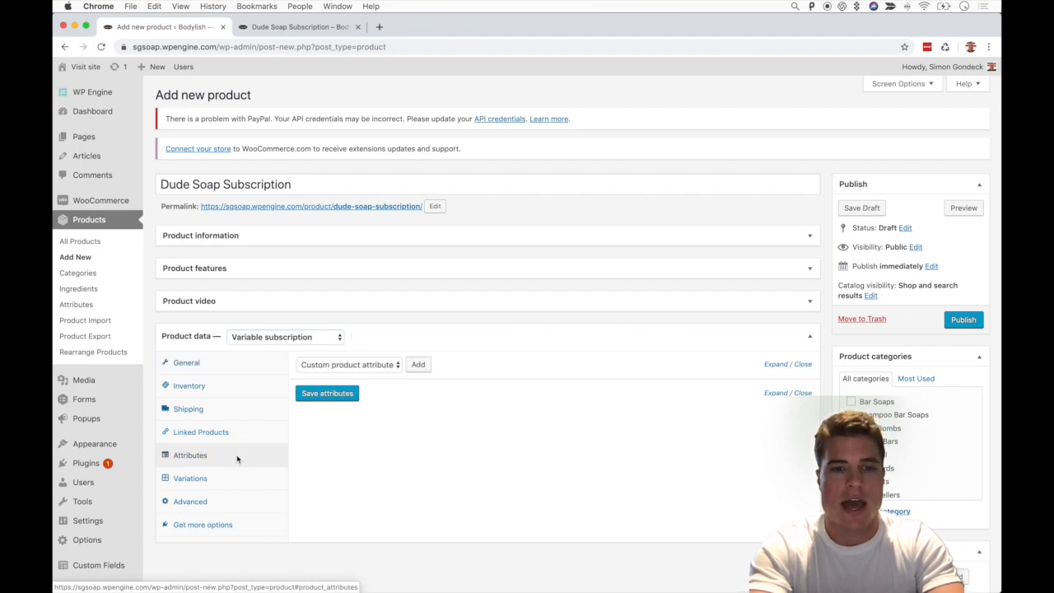
mouse_move(458, 372)
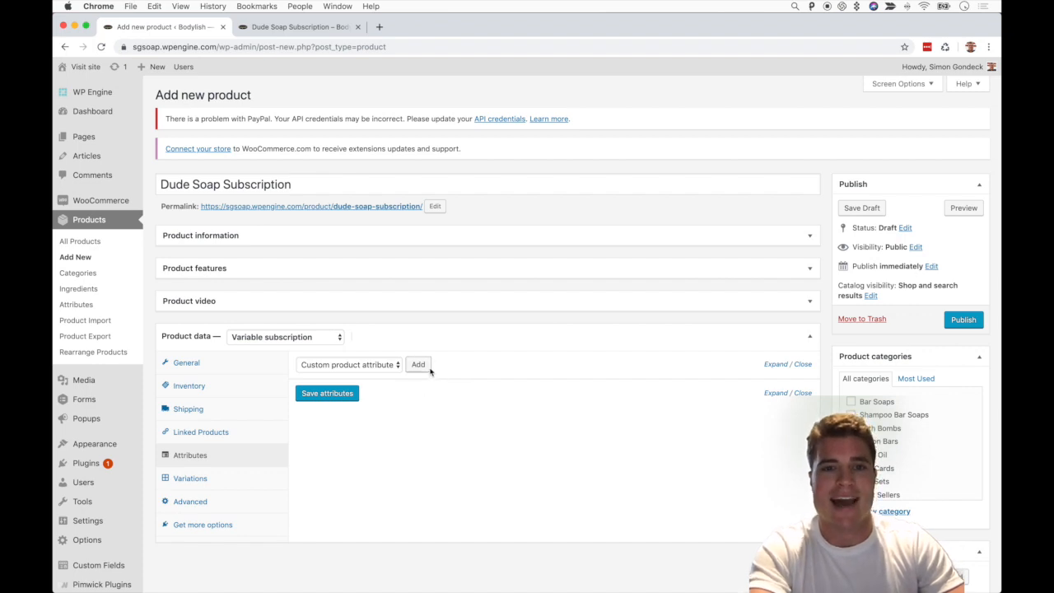
left_click(418, 364)
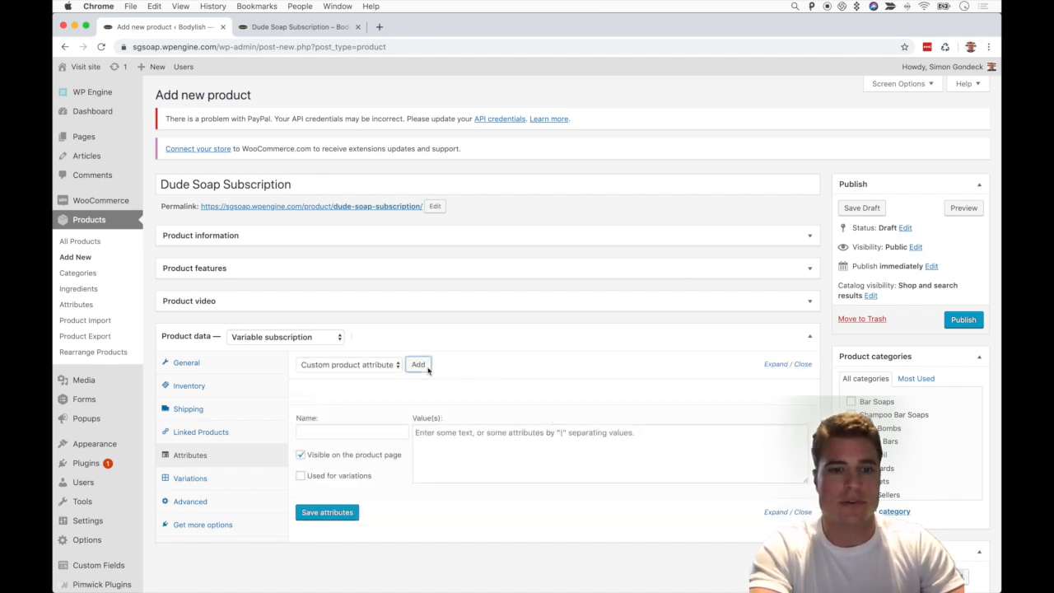
left_click(353, 432)
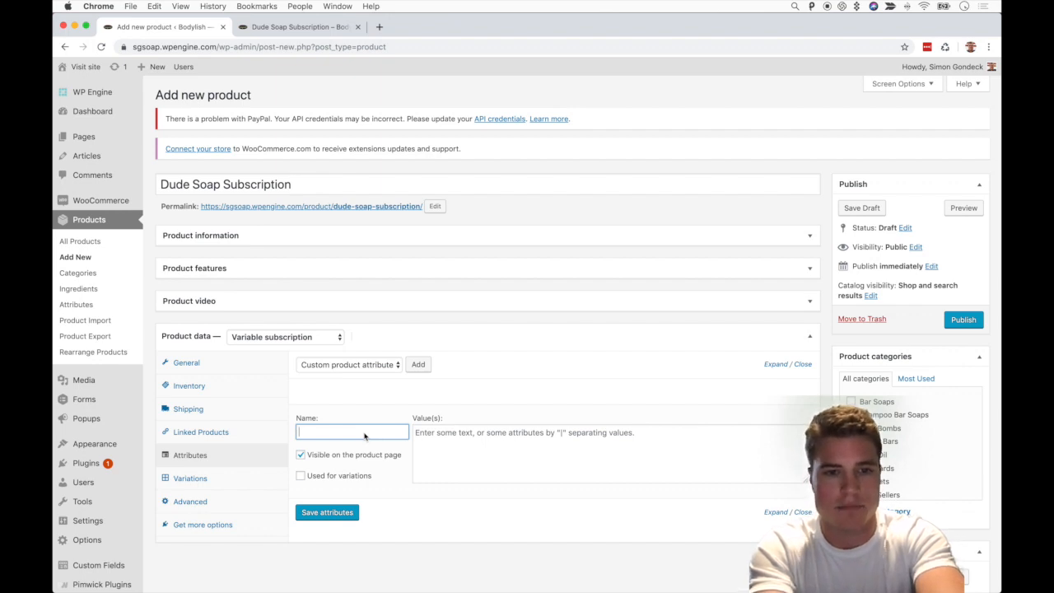
type("Billing Period")
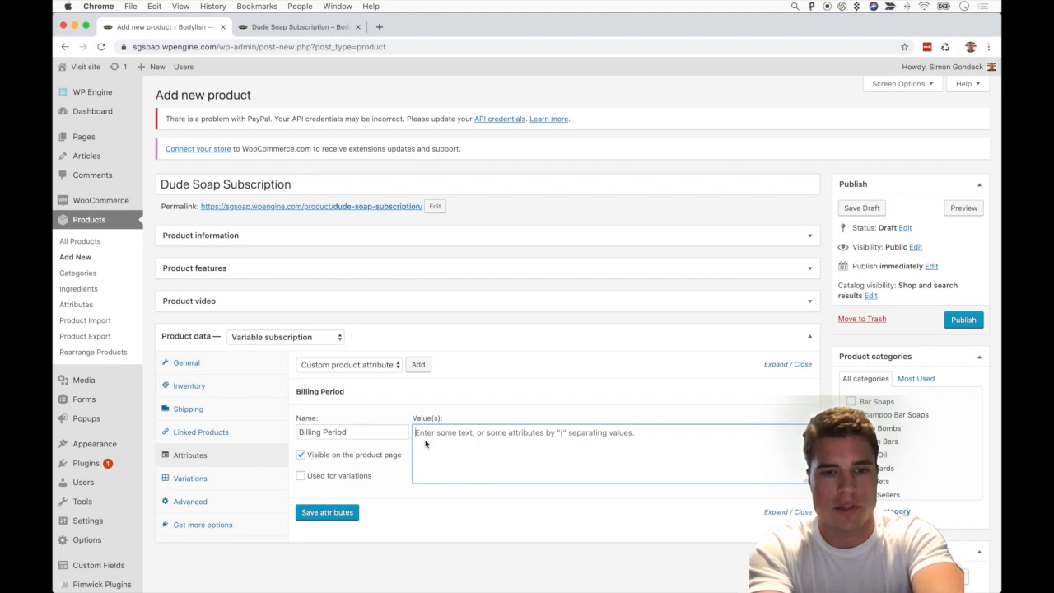
type("1 Month | @")
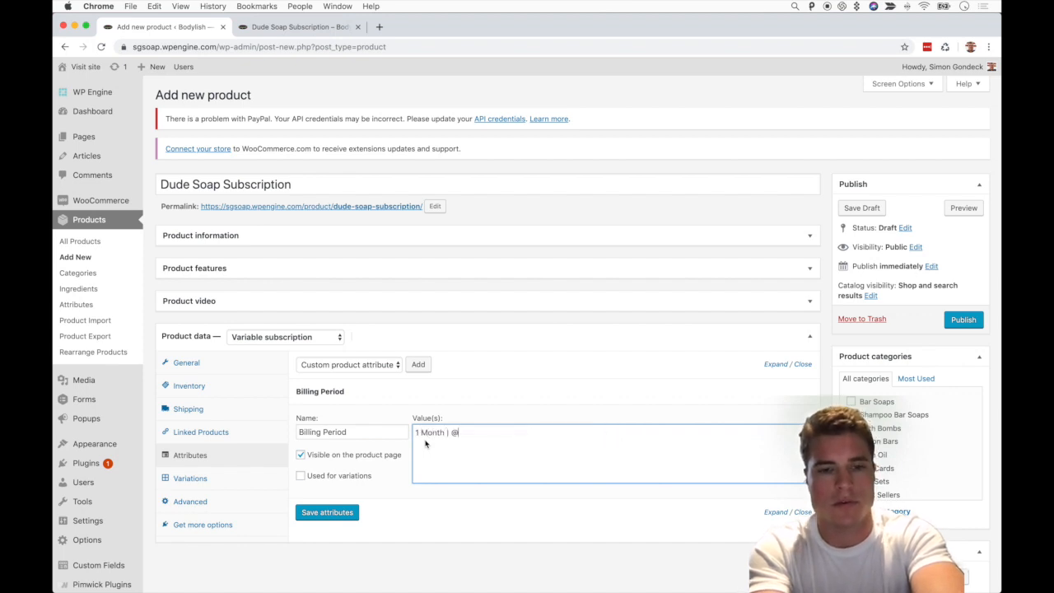
type("2 Mn")
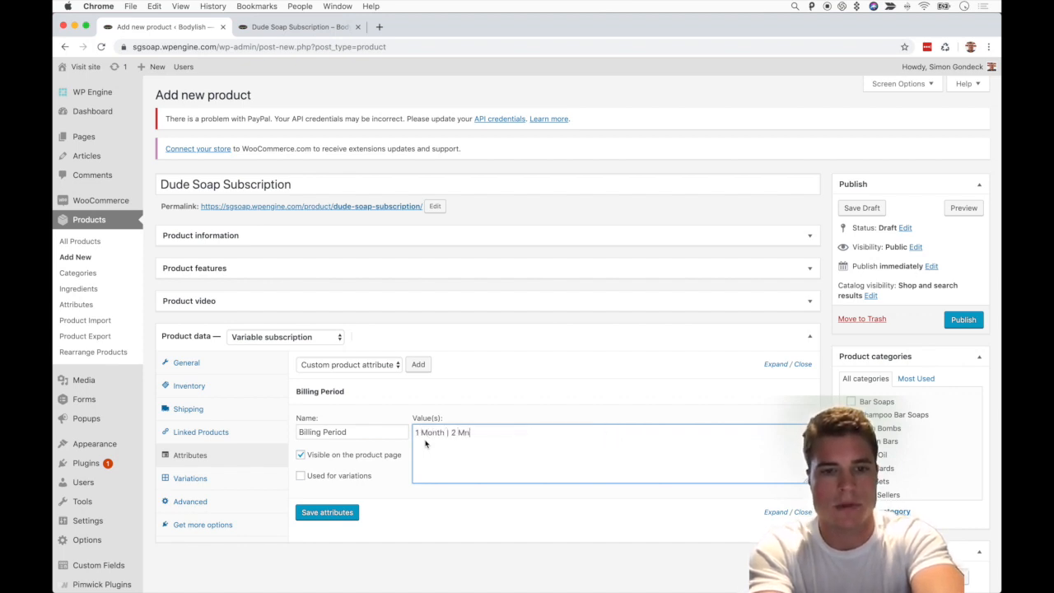
type("onths |")
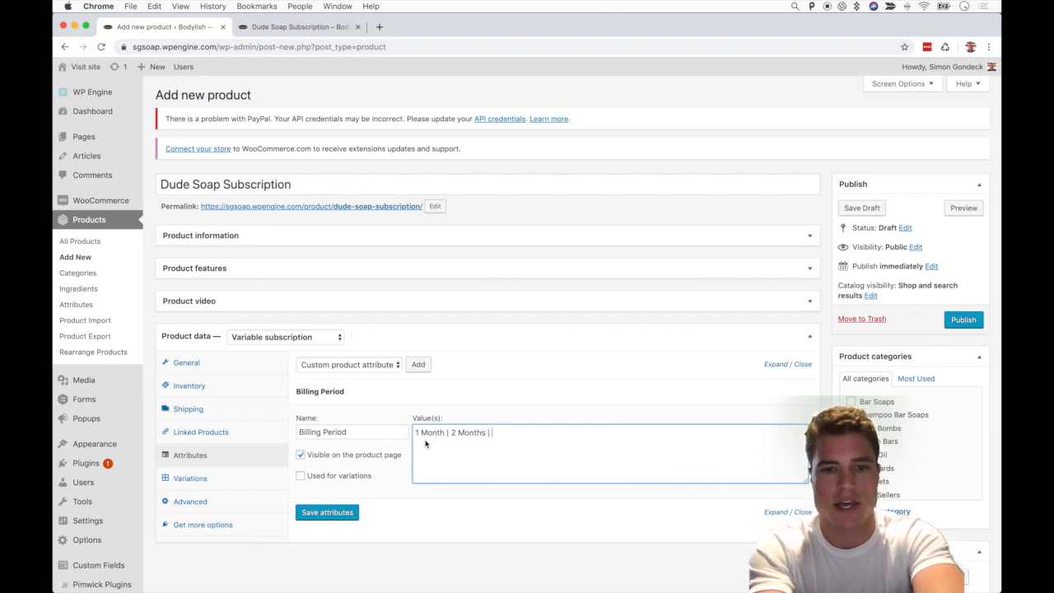
type("3 Months")
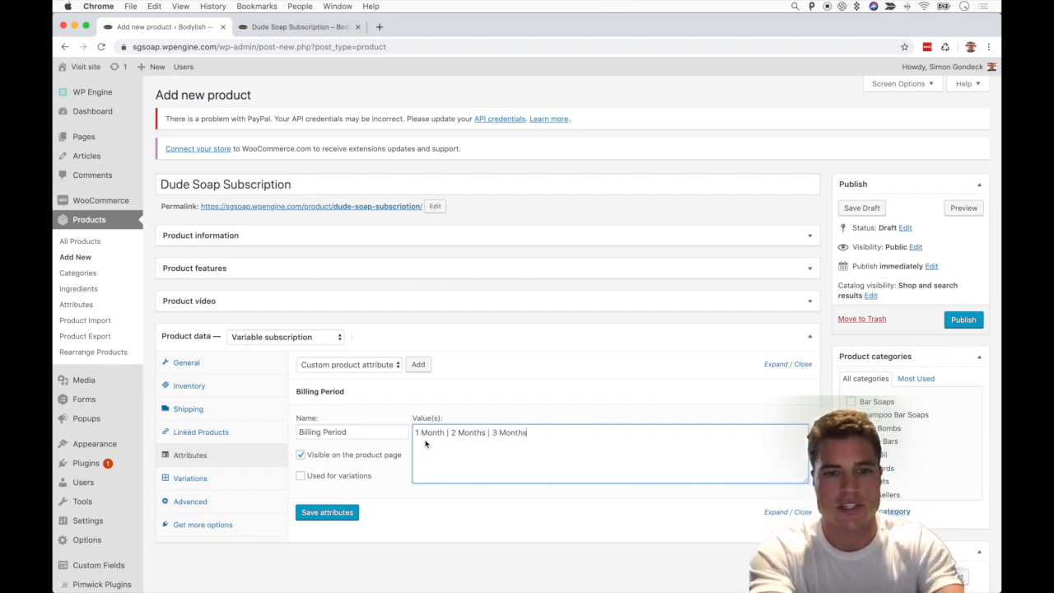
mouse_move(531, 447)
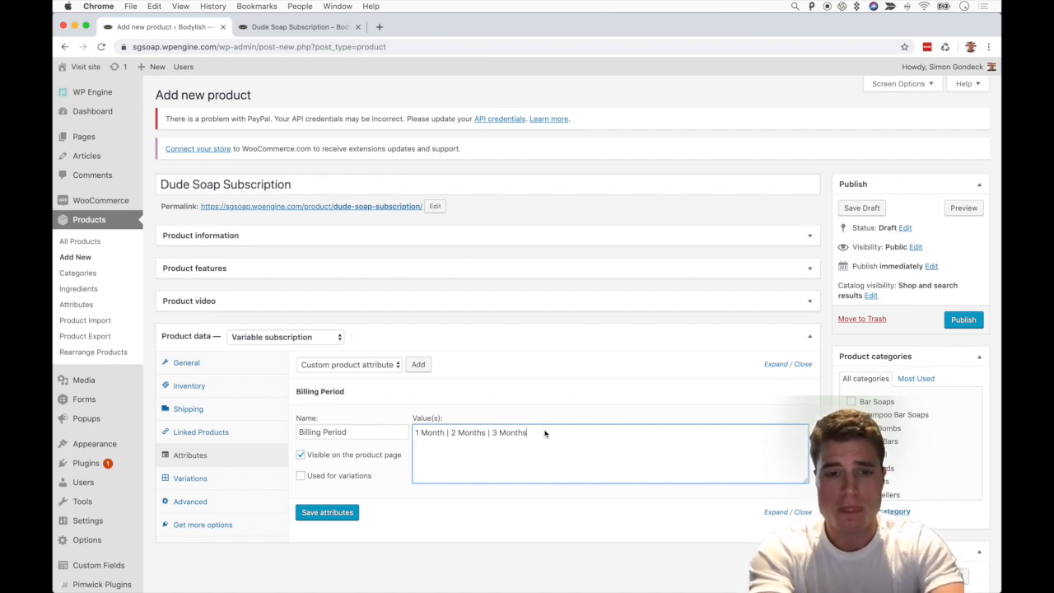
mouse_move(398, 462)
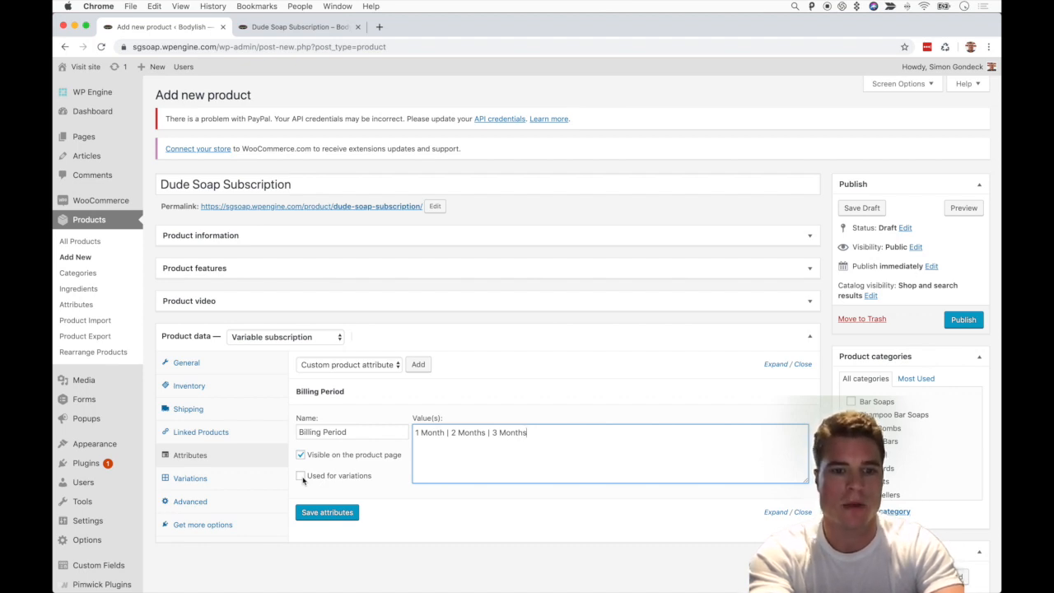
Mark Billing Period as used for variations and save the attribute
left_click(300, 475)
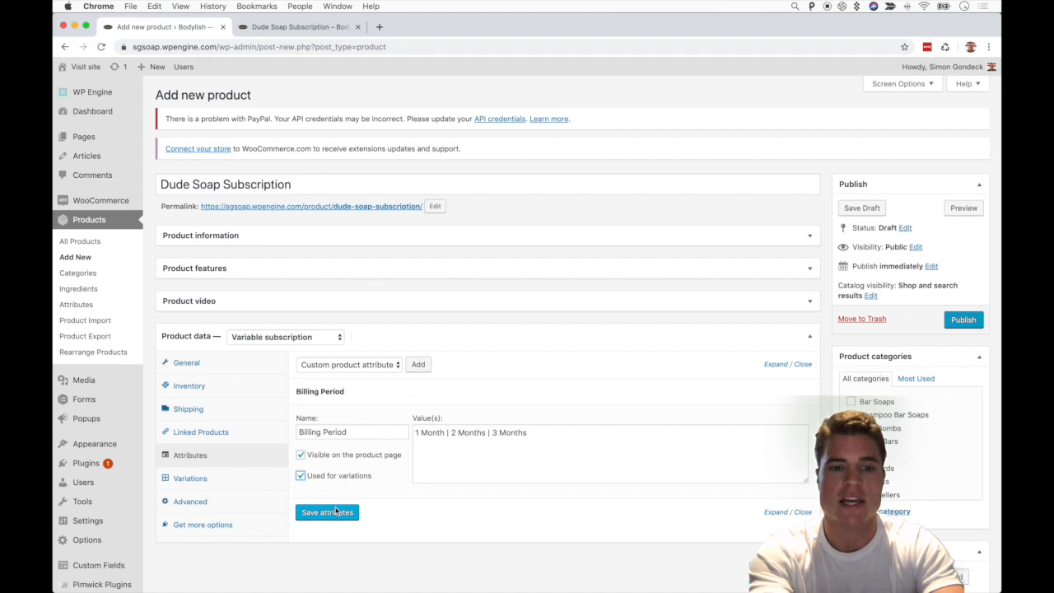
left_click(326, 510)
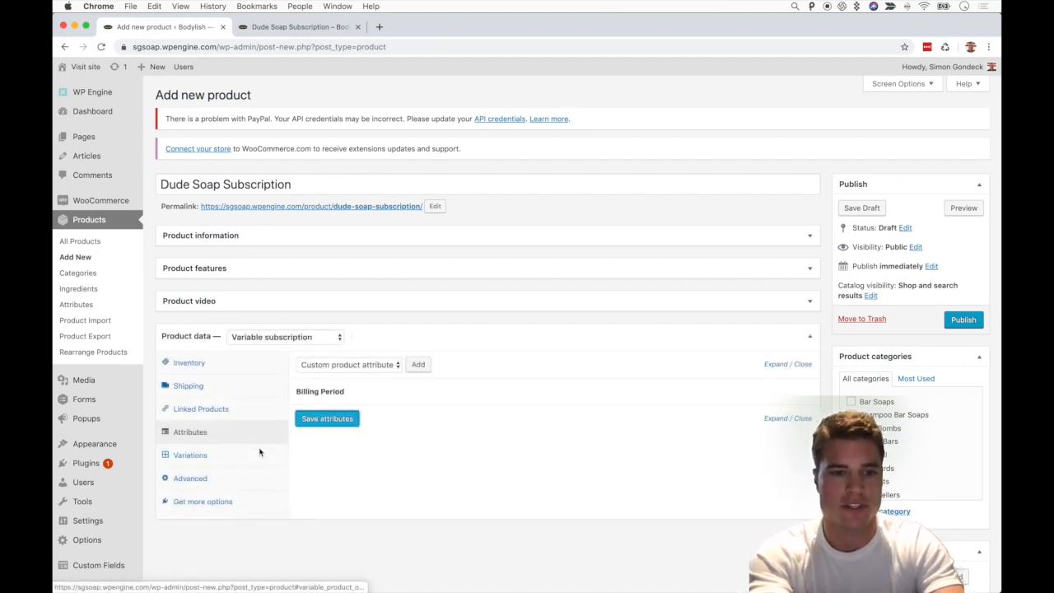
Create variations from all attributes, confirming the 3 variations (1, 2, 3 Months) added
left_click(191, 454)
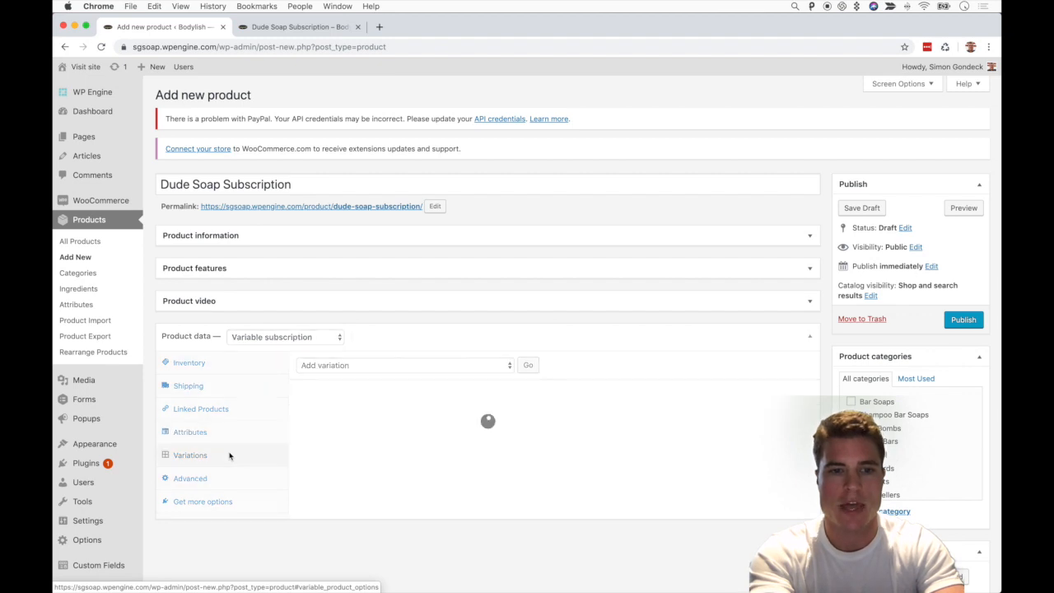
left_click(404, 366)
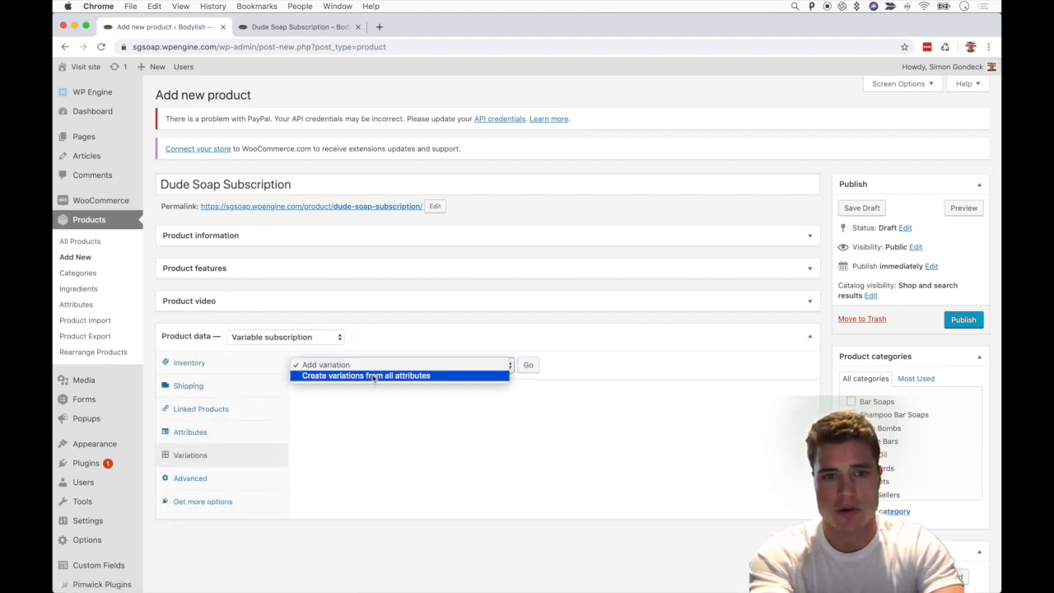
left_click(366, 375)
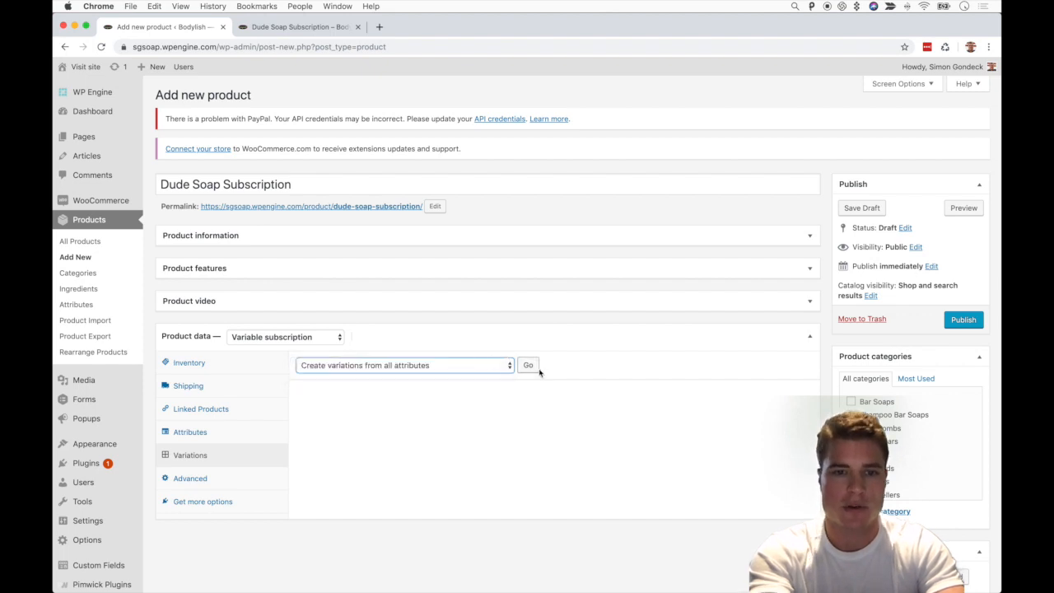
left_click(527, 366)
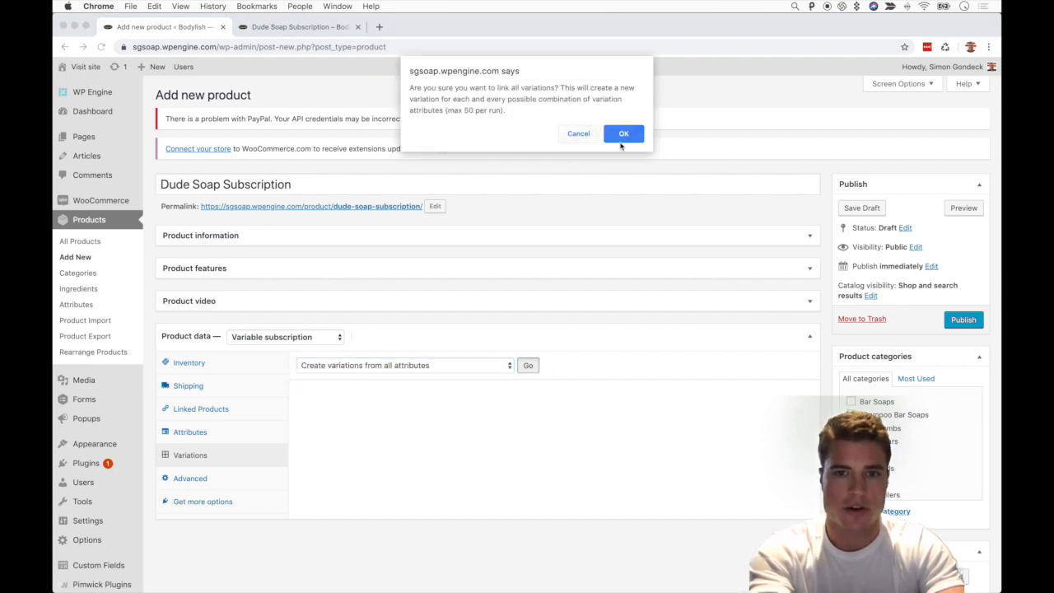
left_click(623, 133)
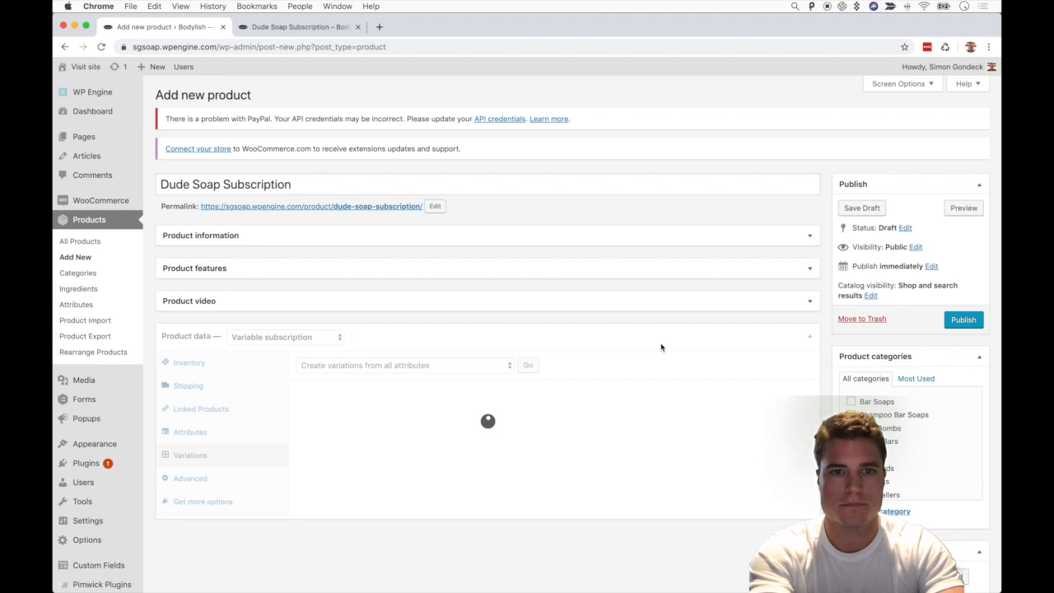
left_click(527, 365)
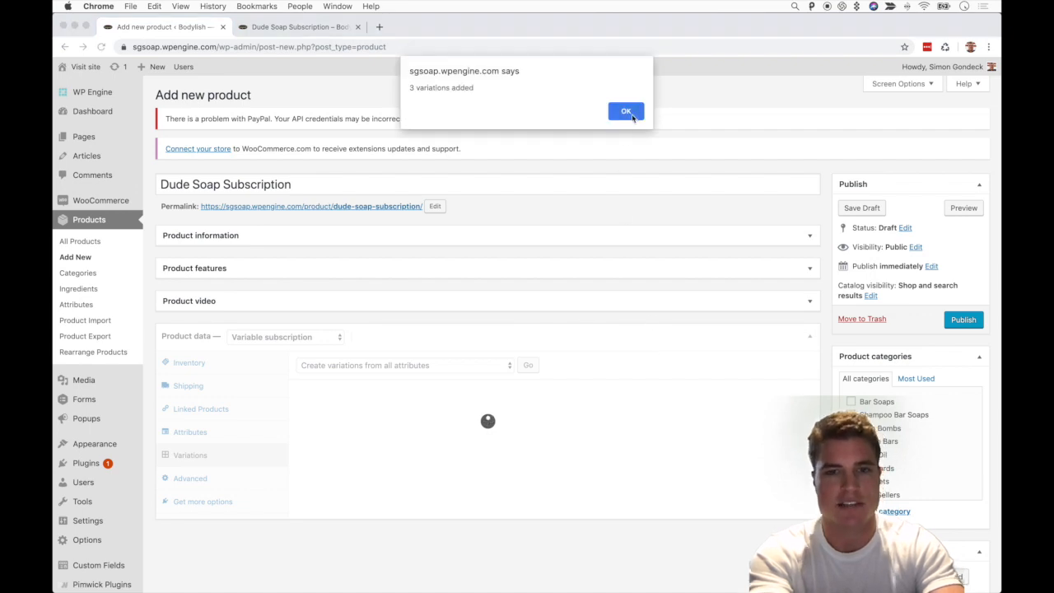
left_click(626, 112)
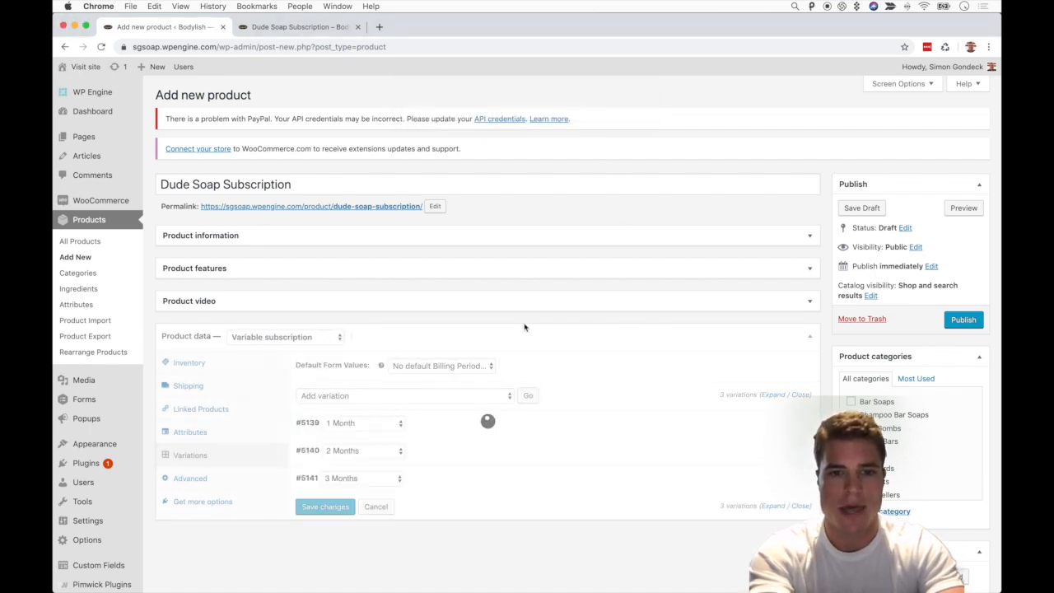
Give the 1 Month variation SKU SOAP-DUDE-1M and a 9.00 subscription price
scroll("down", 3)
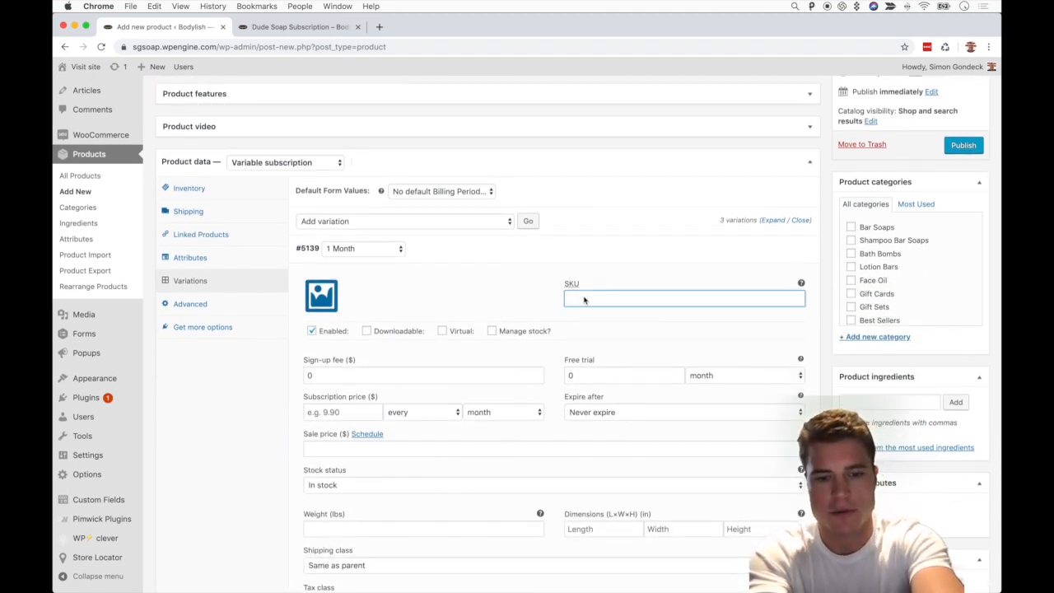
type("S")
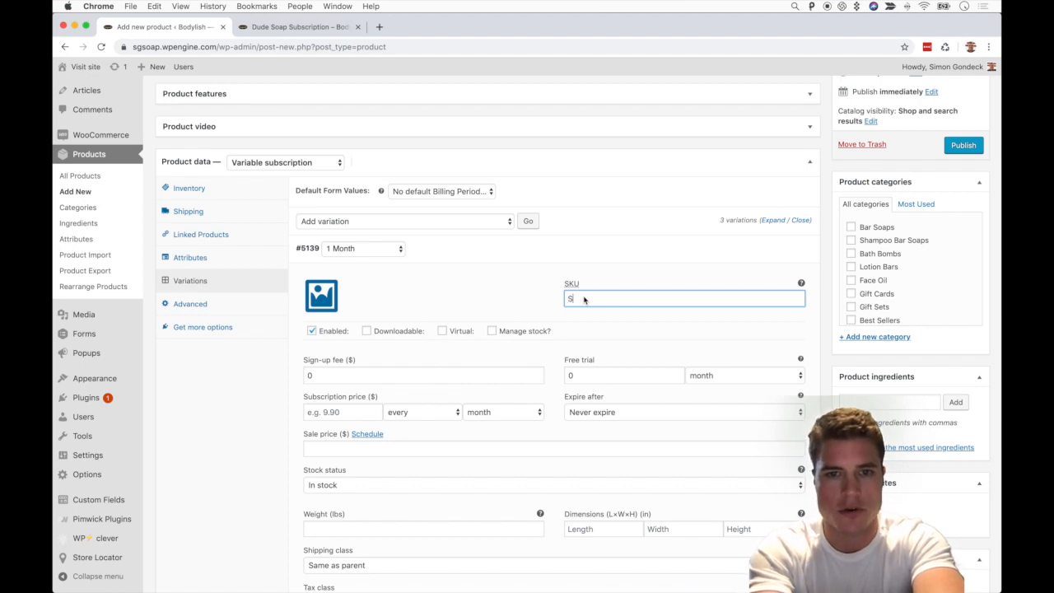
type("OAP-DUDE")
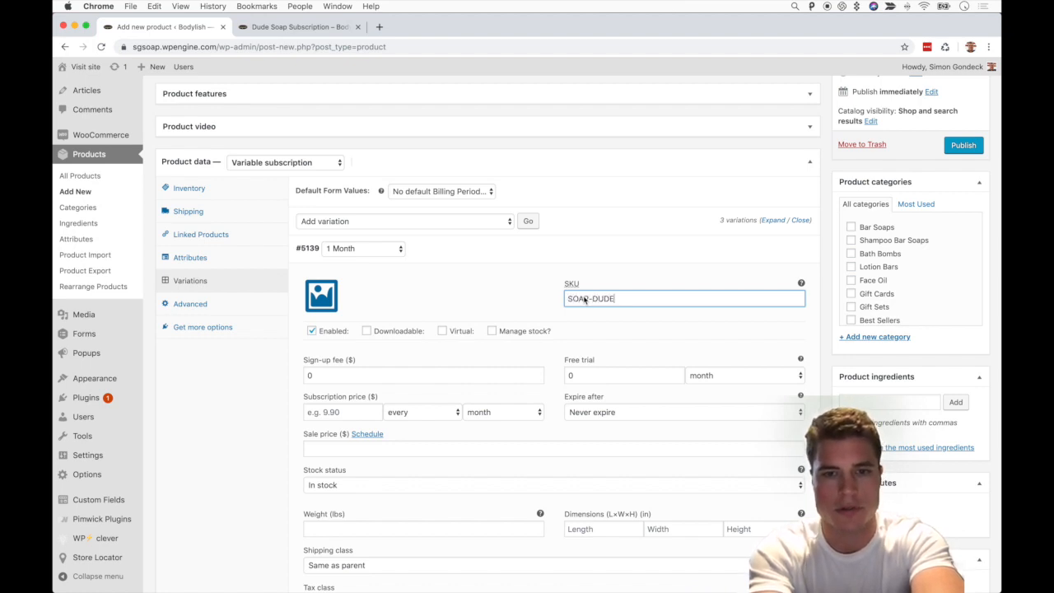
type("-1")
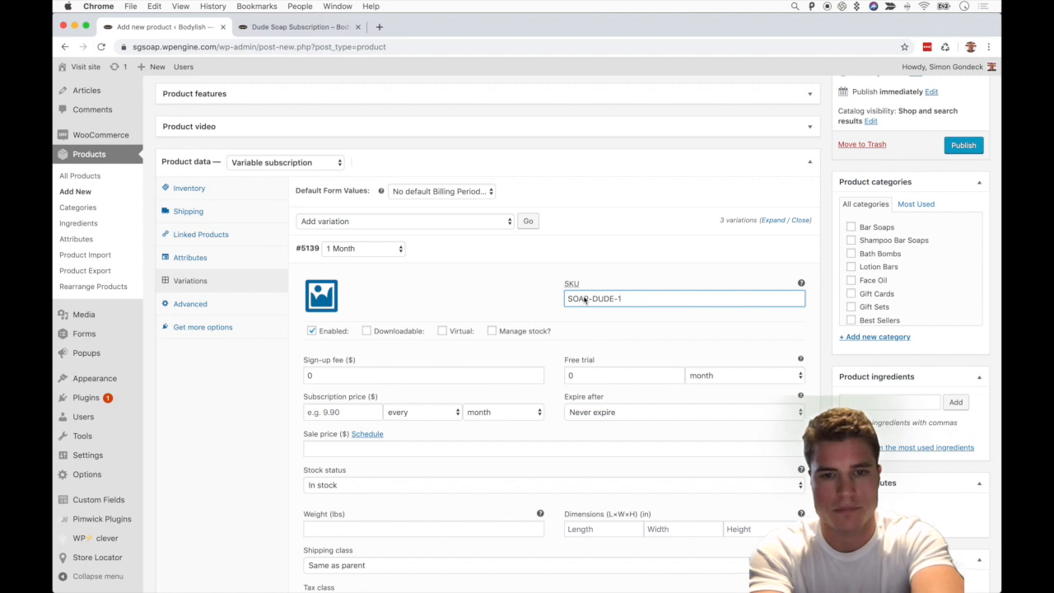
type("M")
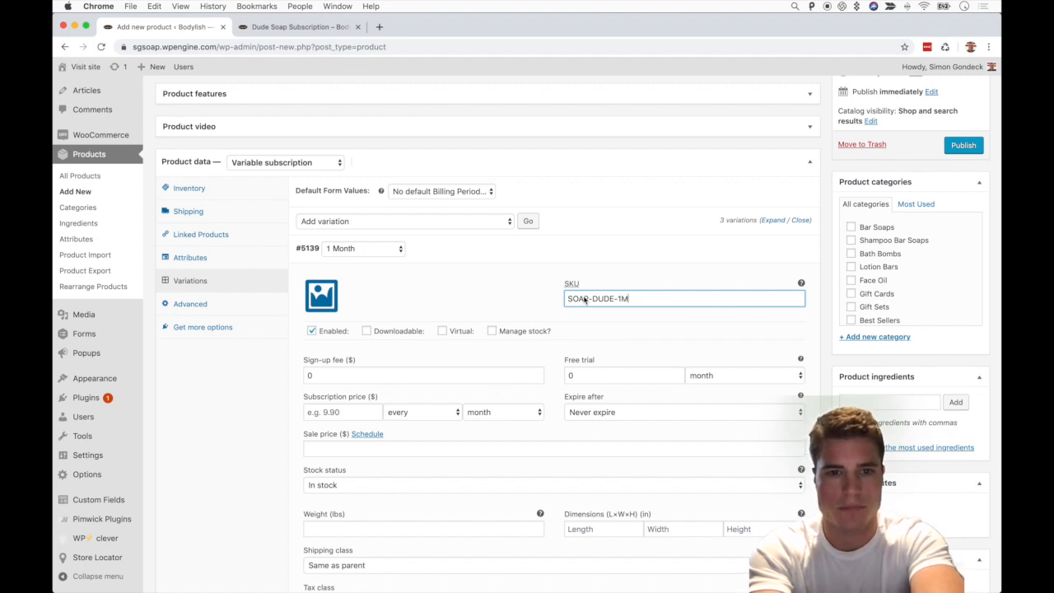
triple_click(684, 299)
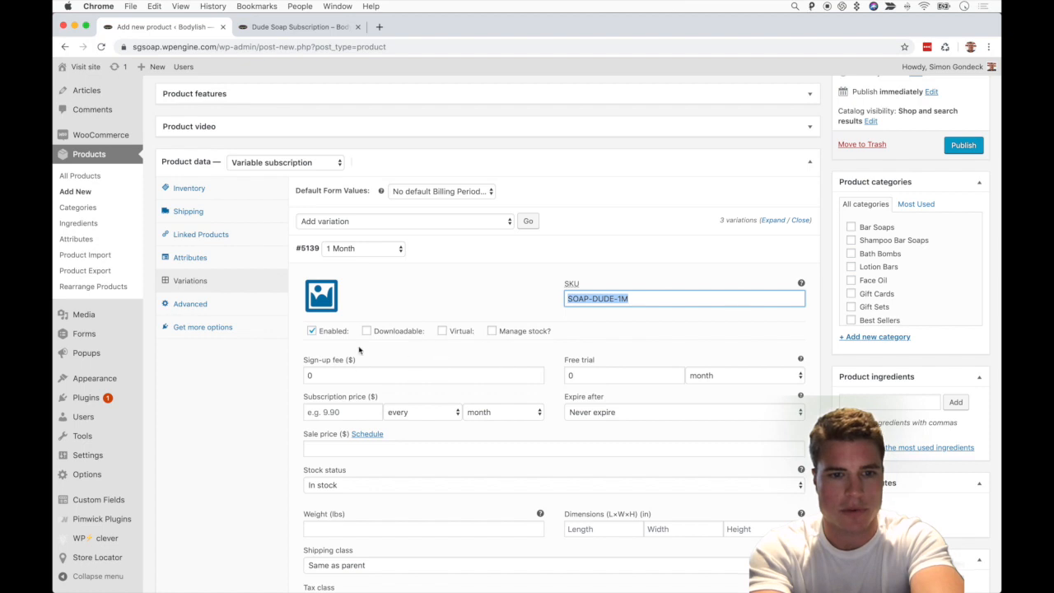
left_click(343, 412)
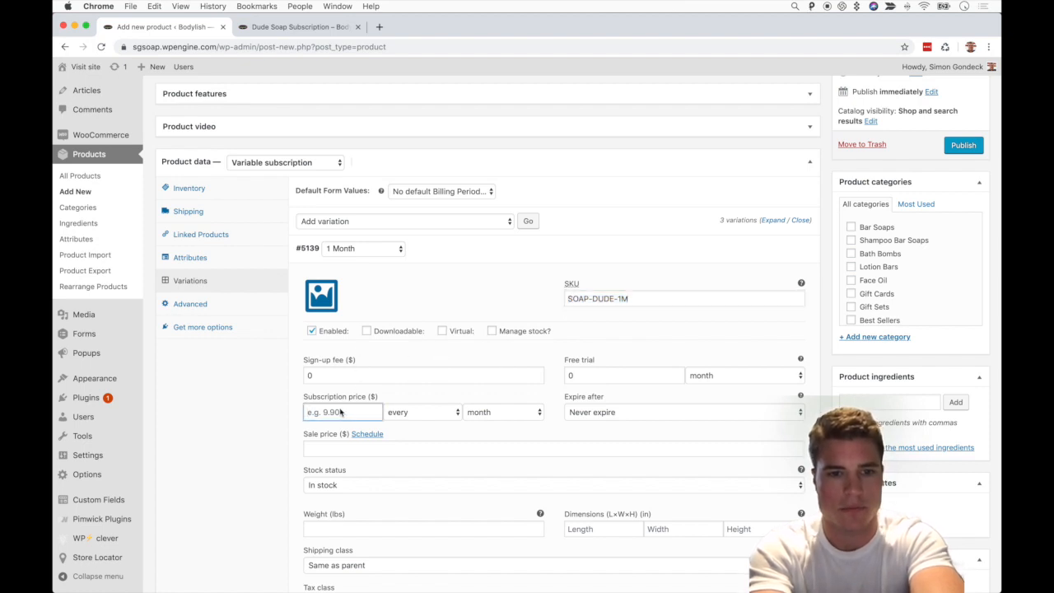
type("9.00")
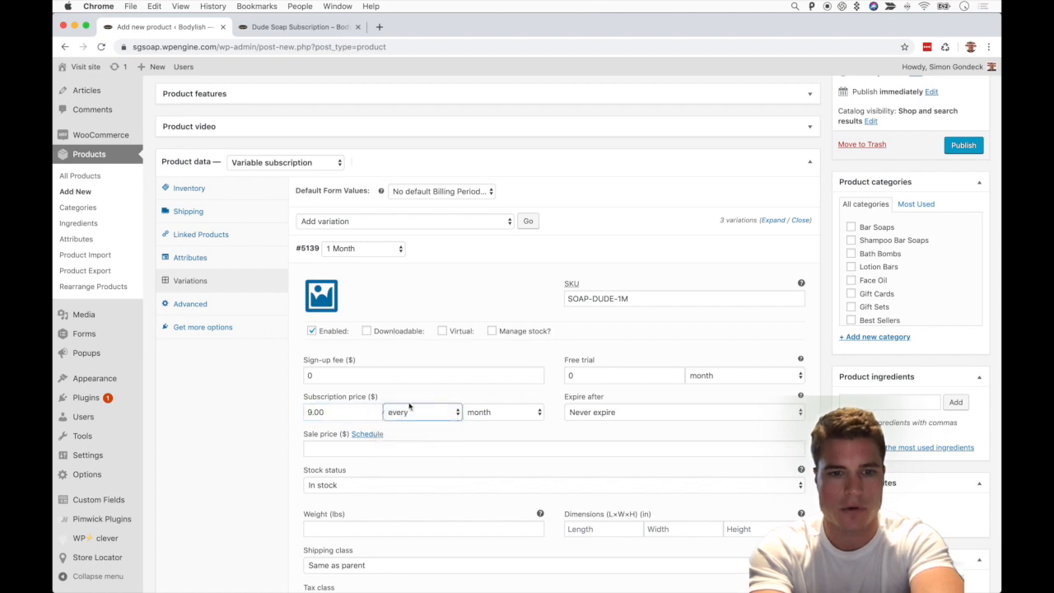
Paste SOAP-DUDE-1M into the 2 Months variation's SKU as a base for SOAP-DUDE-2M
scroll("down", 3)
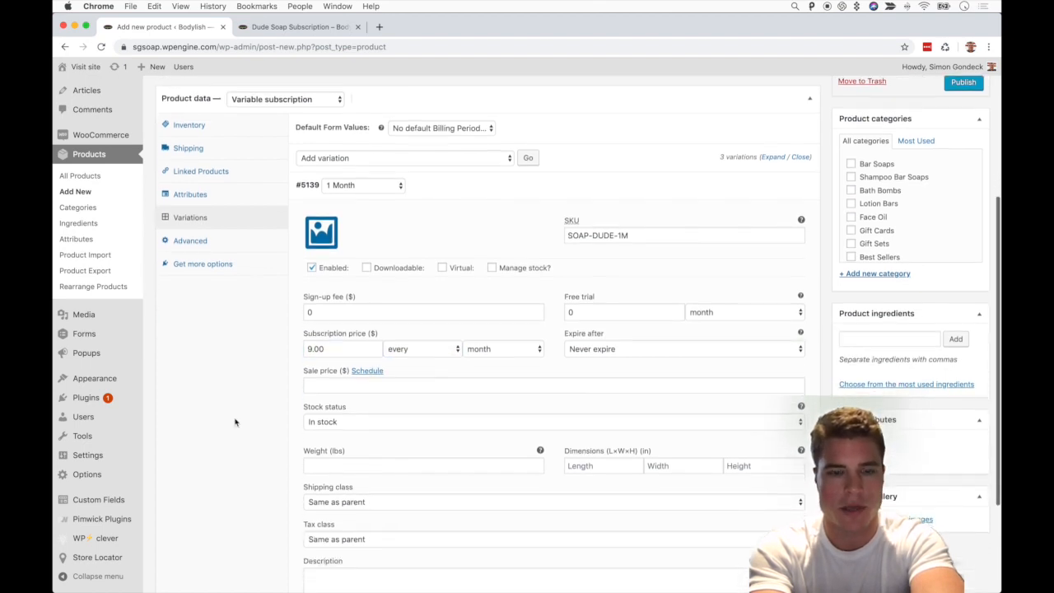
scroll("down", 3)
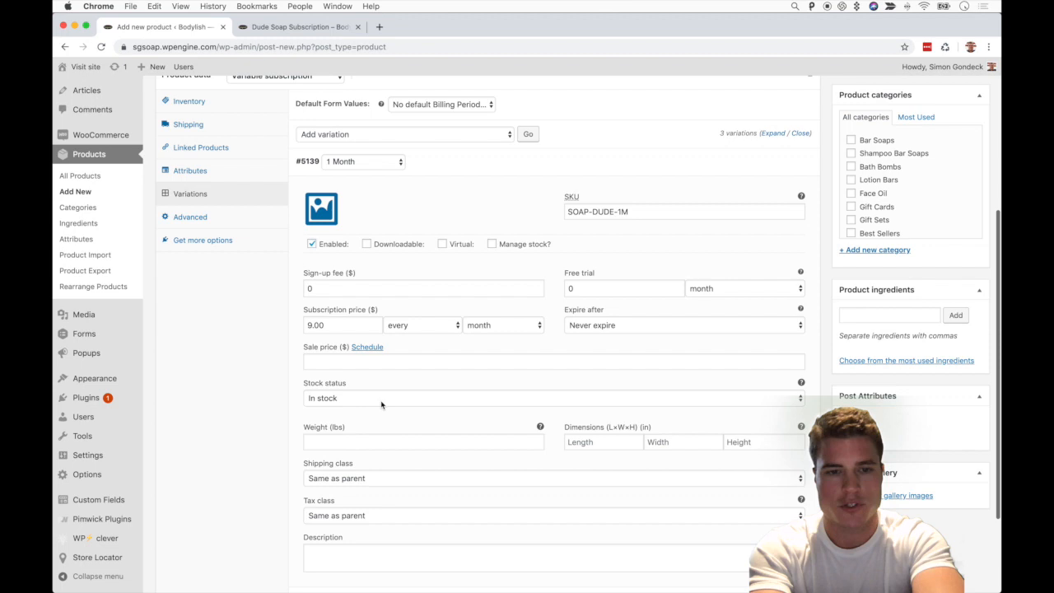
scroll("down", 3)
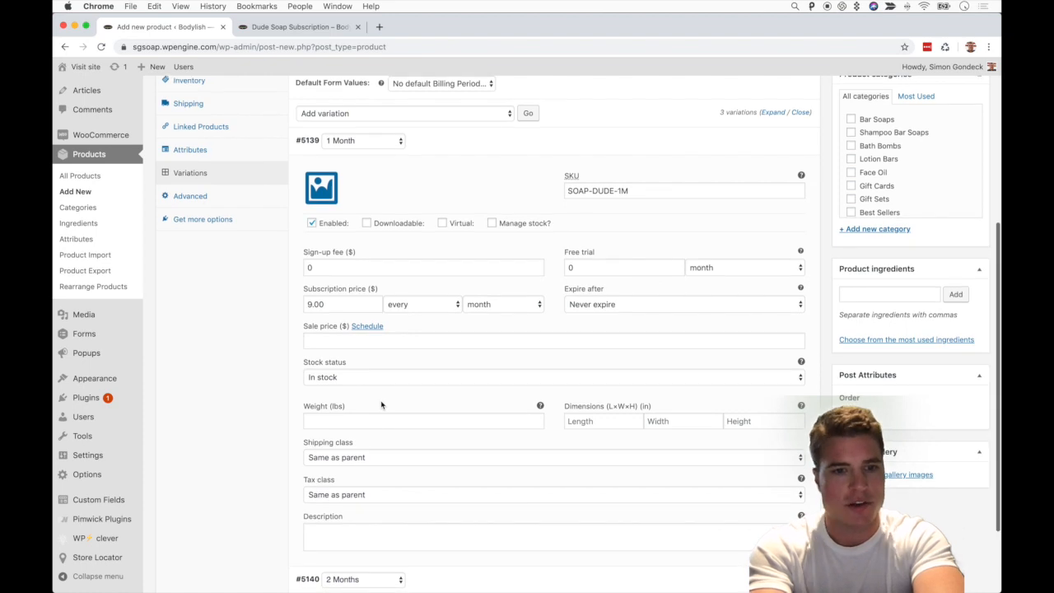
mouse_move(412, 432)
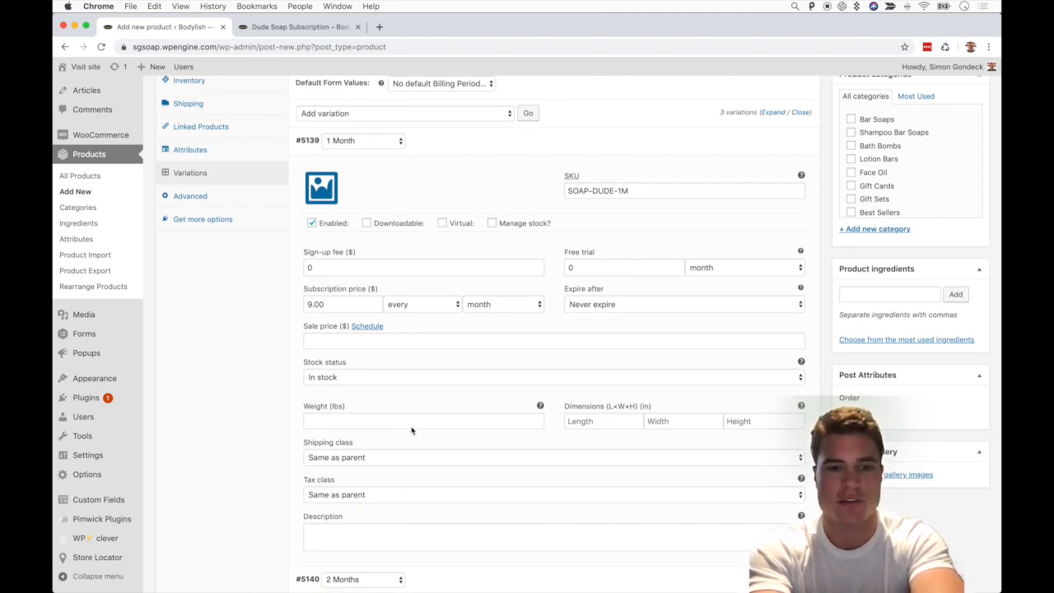
scroll("down", 3)
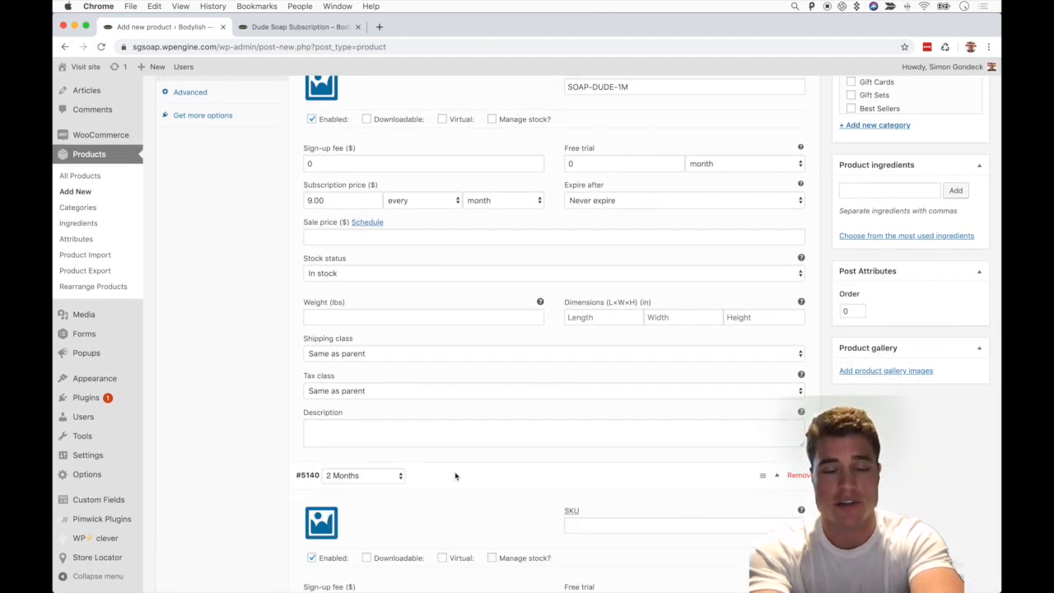
scroll("down", 3)
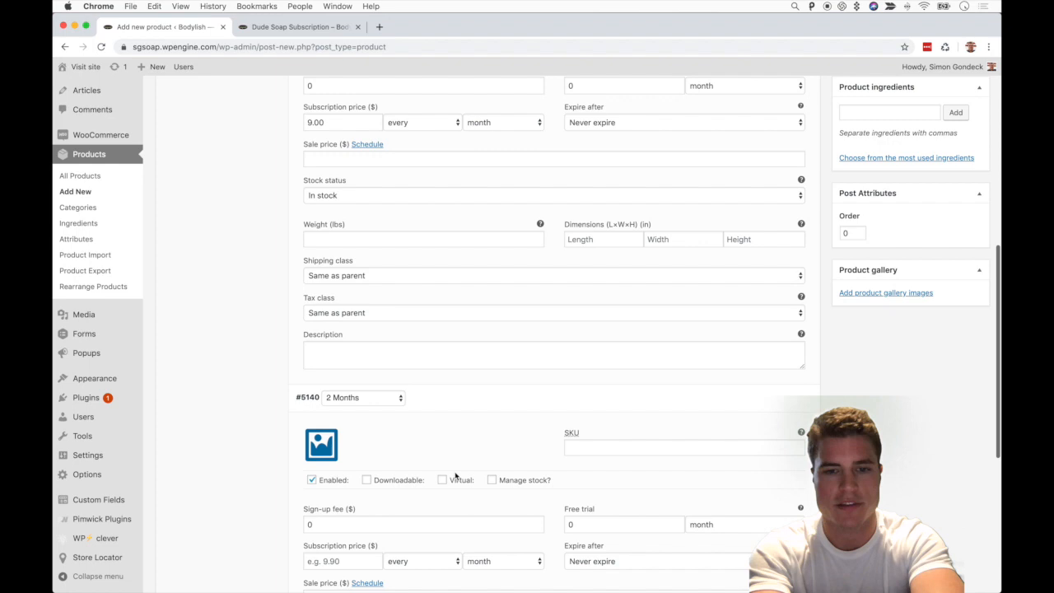
type("SOAP-DUDE-1M")
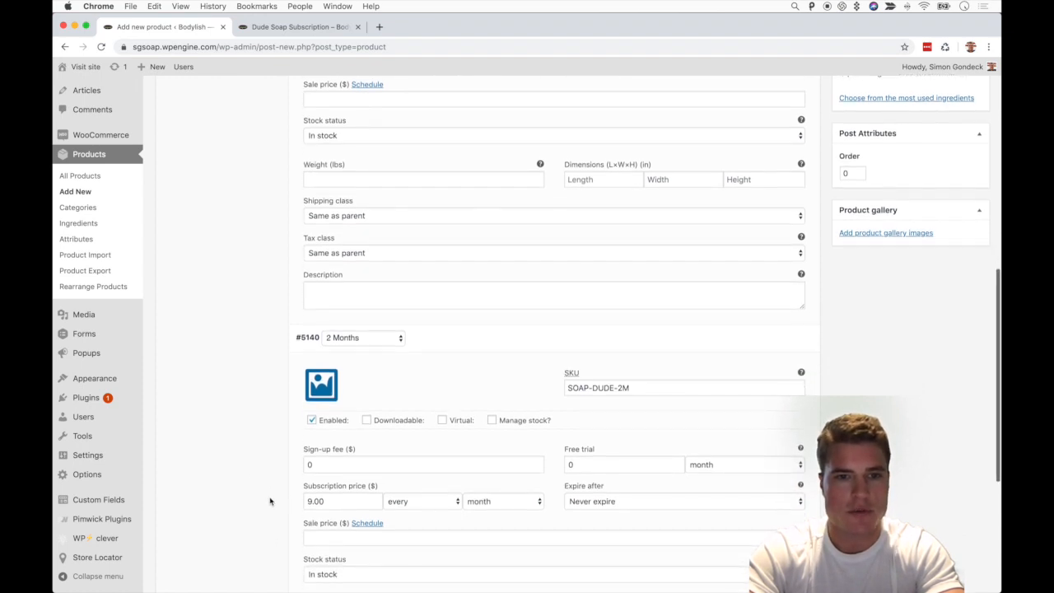
Give the 3 Months variation a 9.00 price billed every 3rd month
scroll("down", 3)
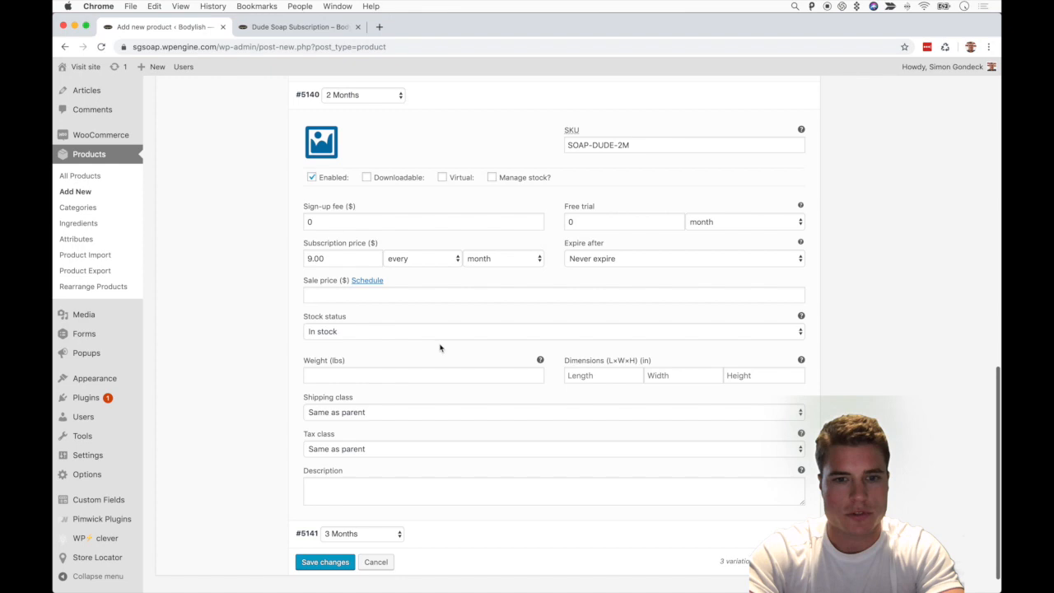
scroll("down", 3)
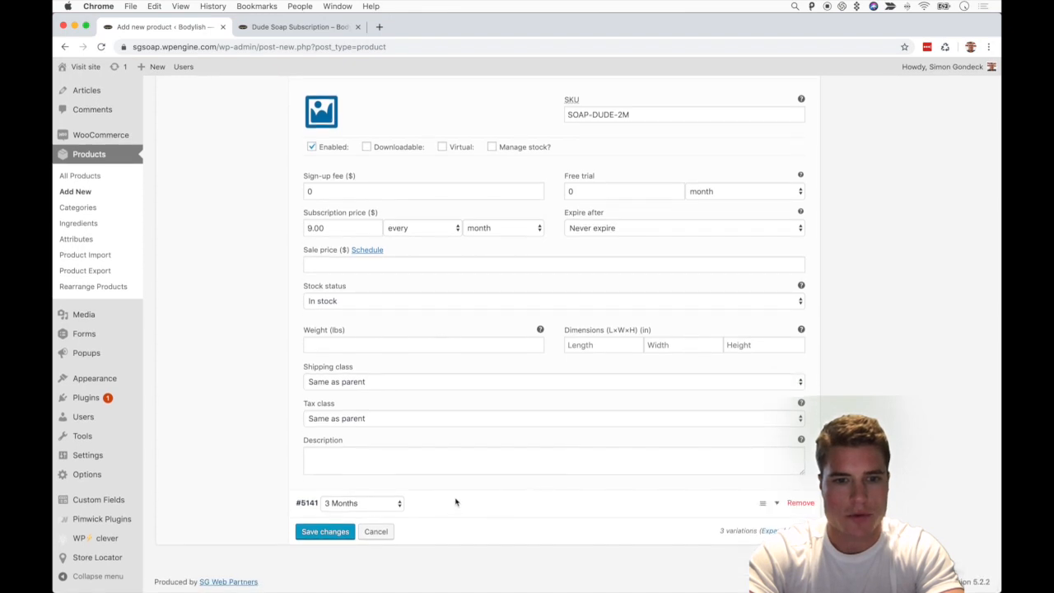
scroll("down", 3)
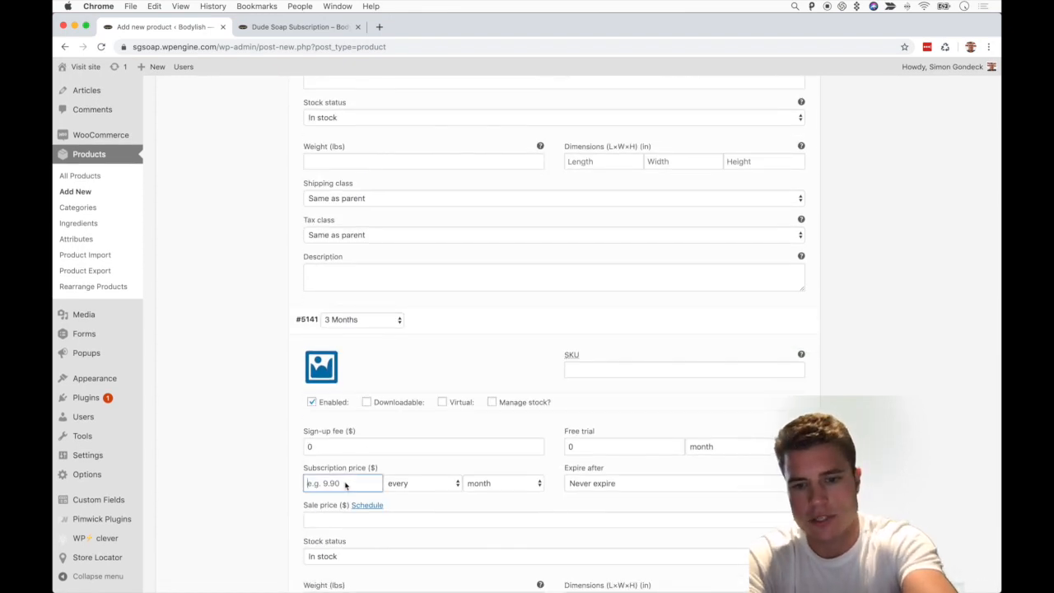
type("9.00")
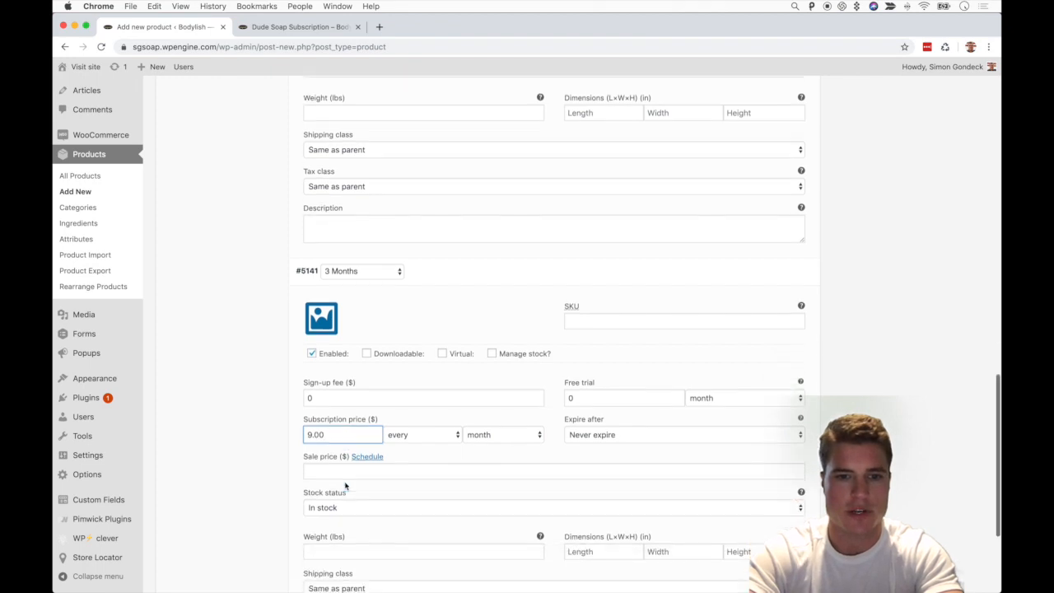
left_click(422, 435)
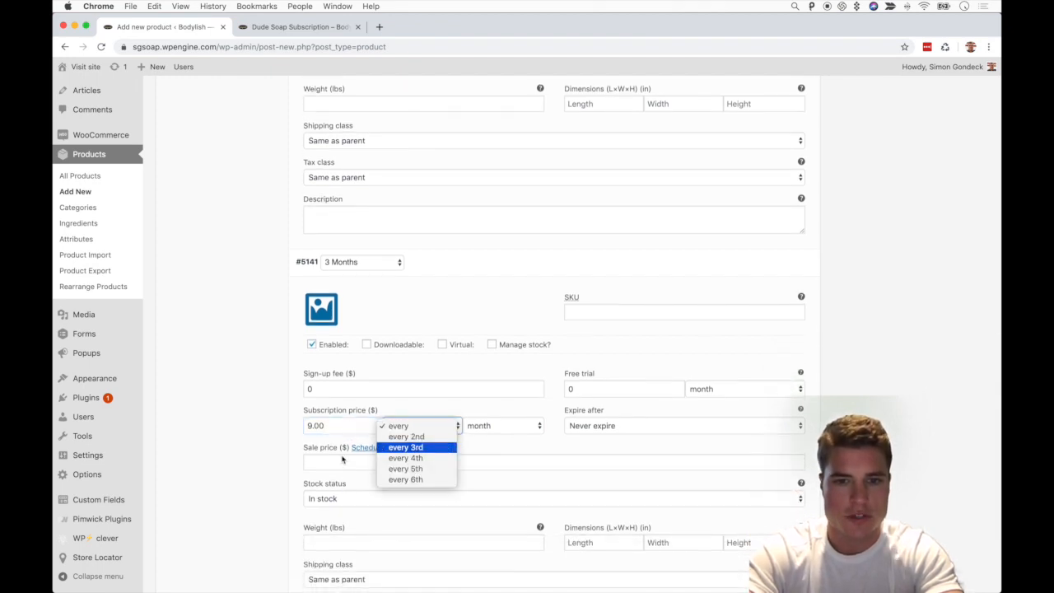
left_click(406, 448)
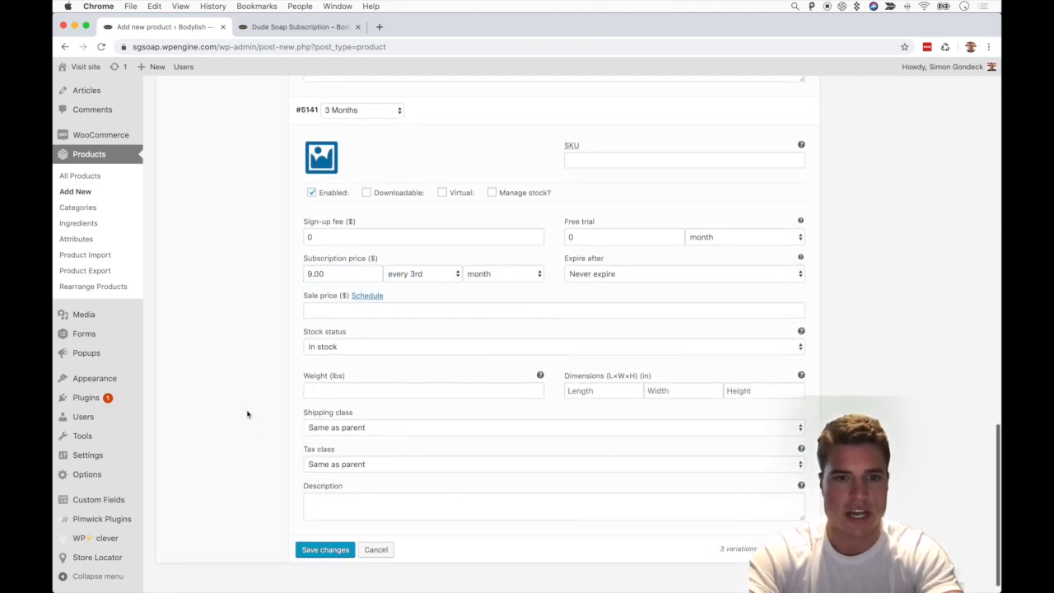
scroll("up", 3)
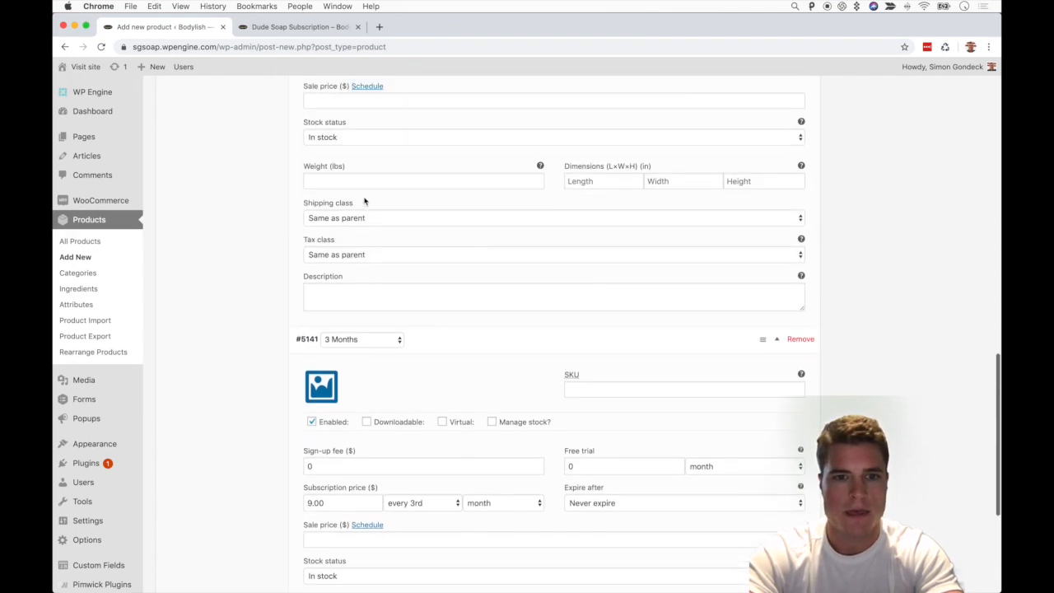
Set the 2 Months variation to bill every 2nd month
scroll("up", 3)
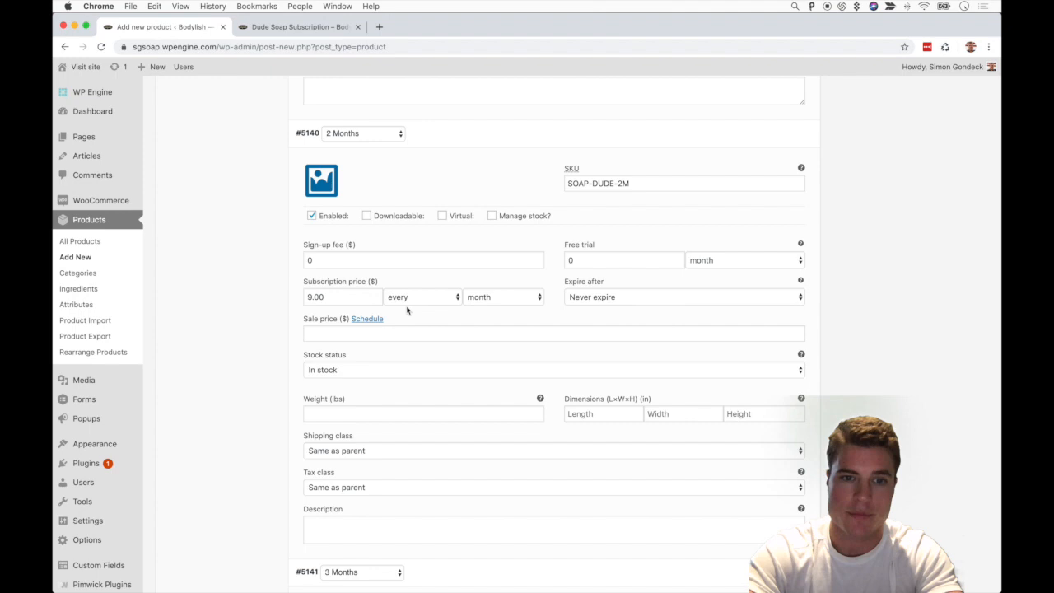
left_click(422, 297)
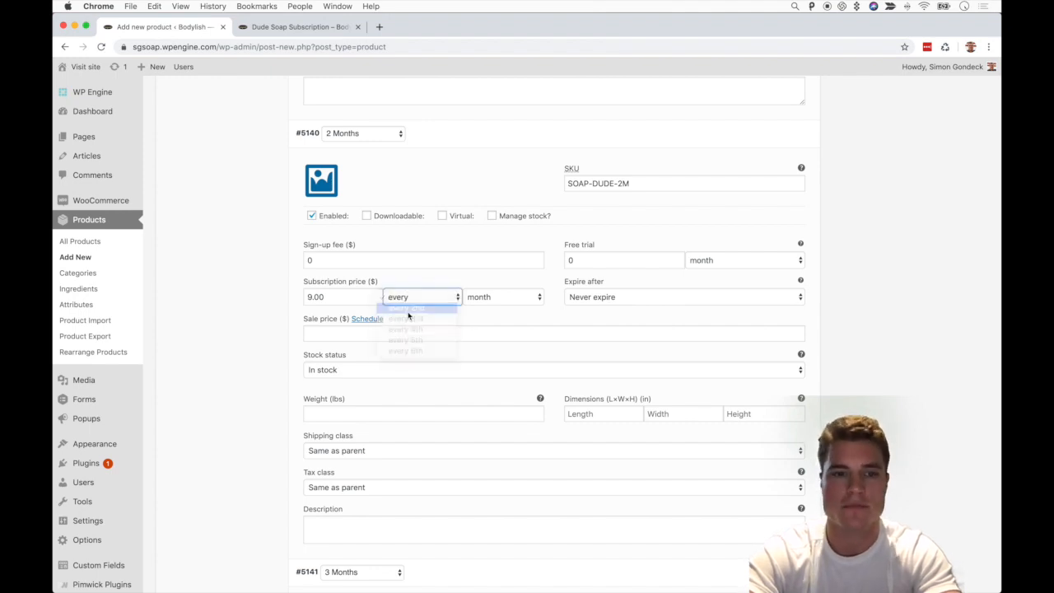
scroll("up", 3)
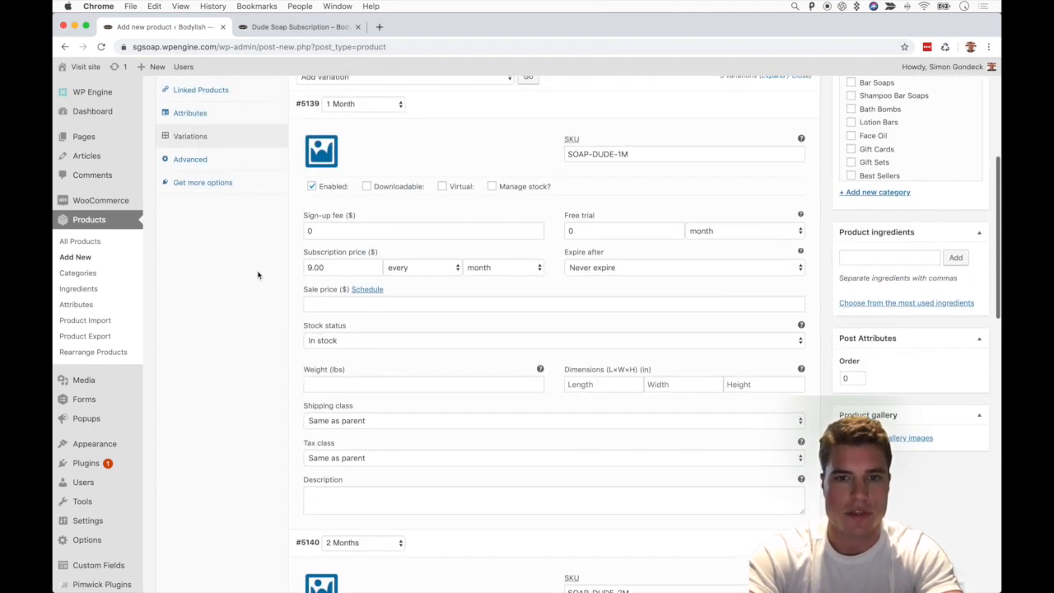
Enter the 3 Months variation's SKU, pasting SOAP-DUDE-1M and editing its suffix
scroll("down", 3)
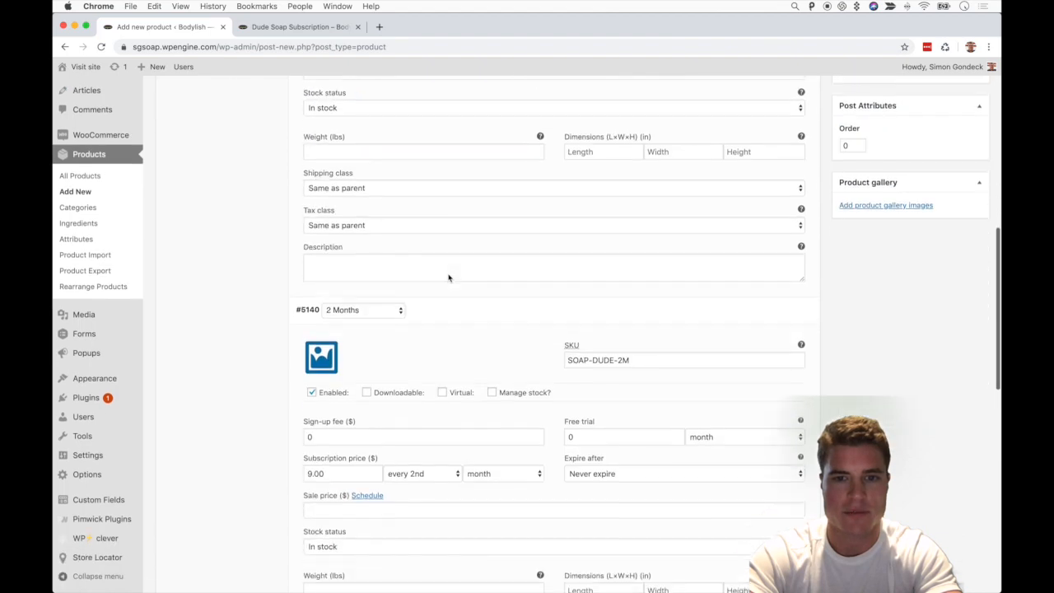
scroll("down", 3)
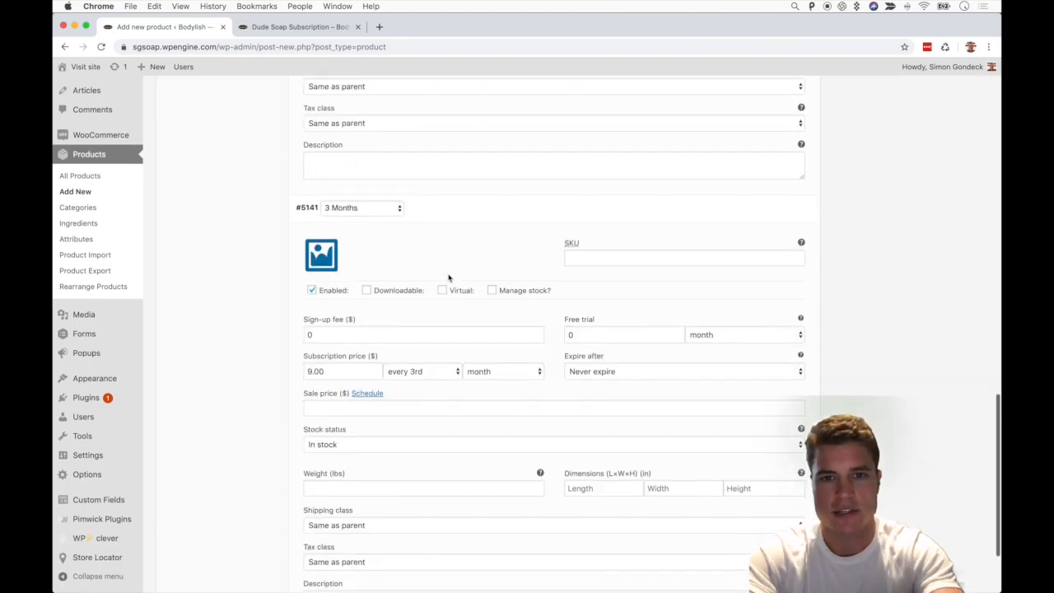
type("SOAP-DUDE-1M")
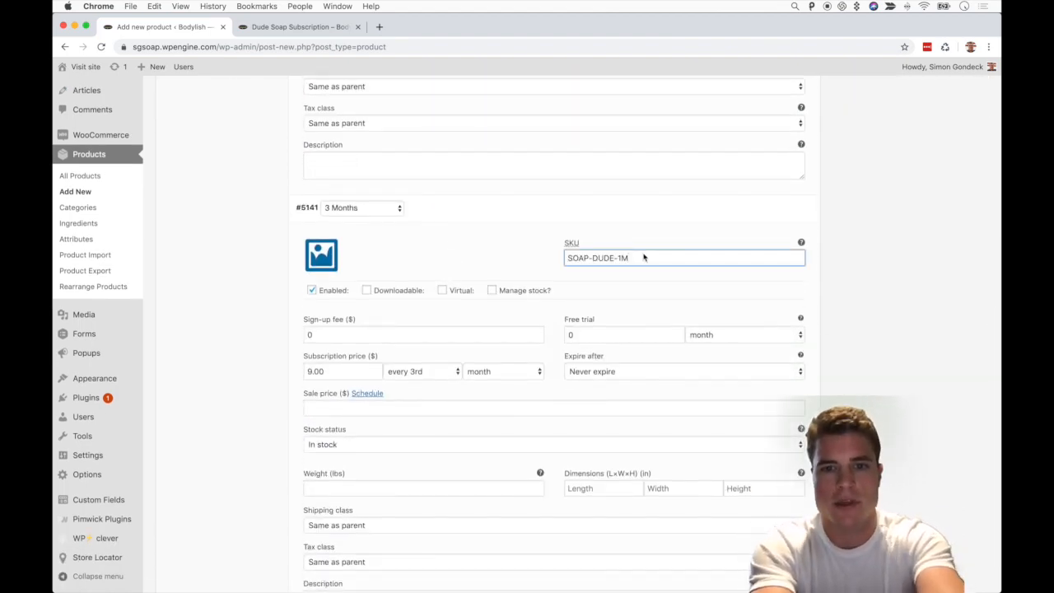
key("Backspace")
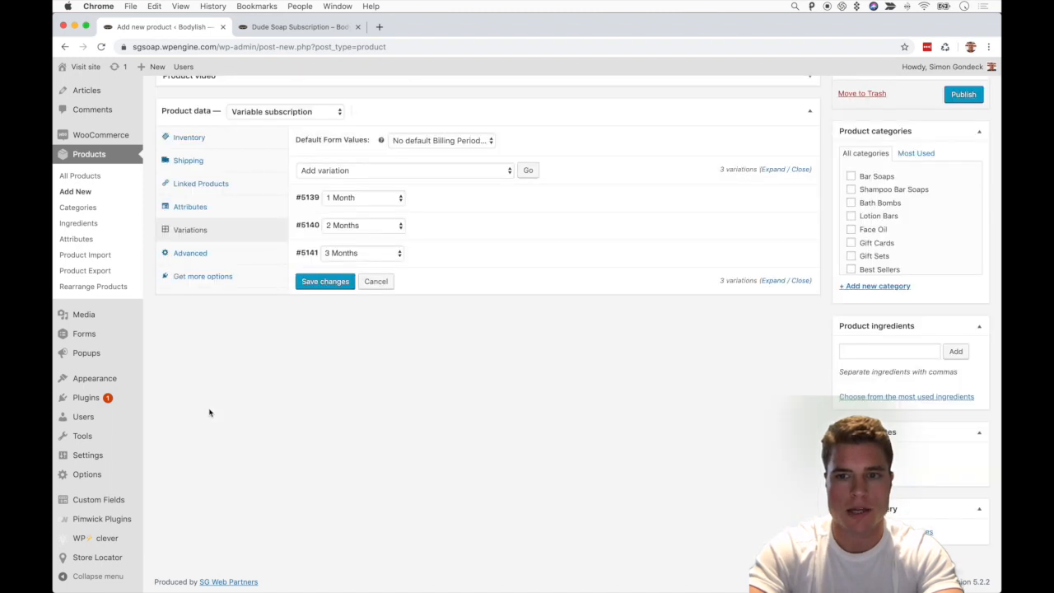
Publish Dude Soap Subscription and view its live storefront page showing $9.00
scroll("up", 3)
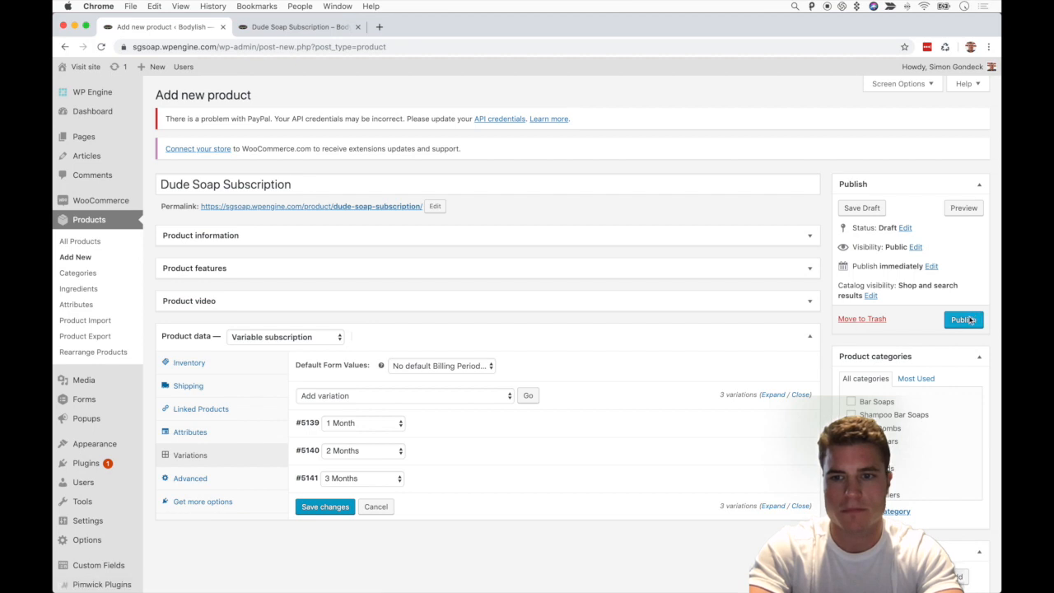
left_click(964, 319)
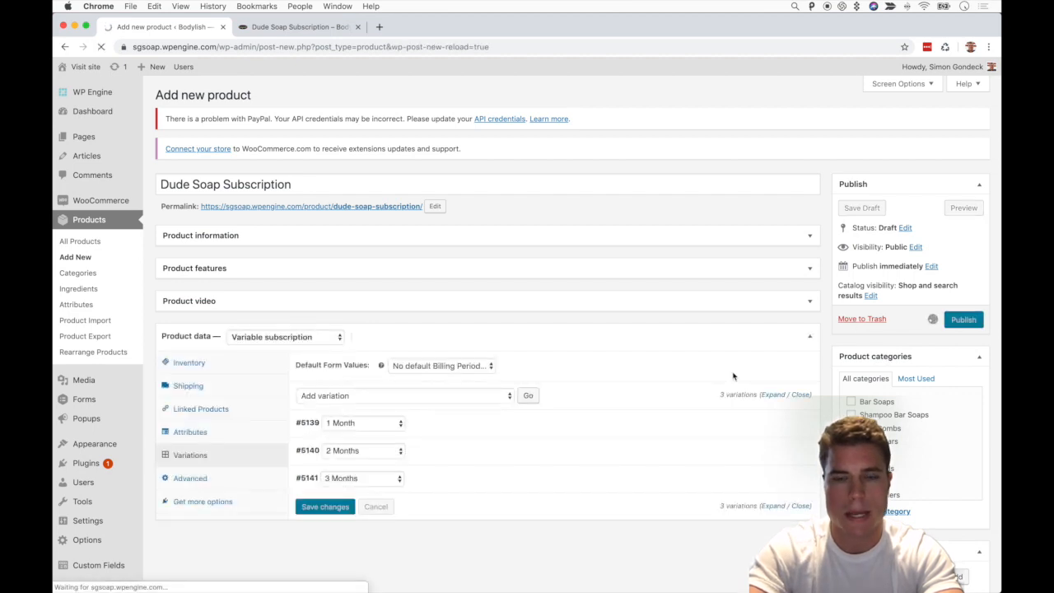
left_click(964, 320)
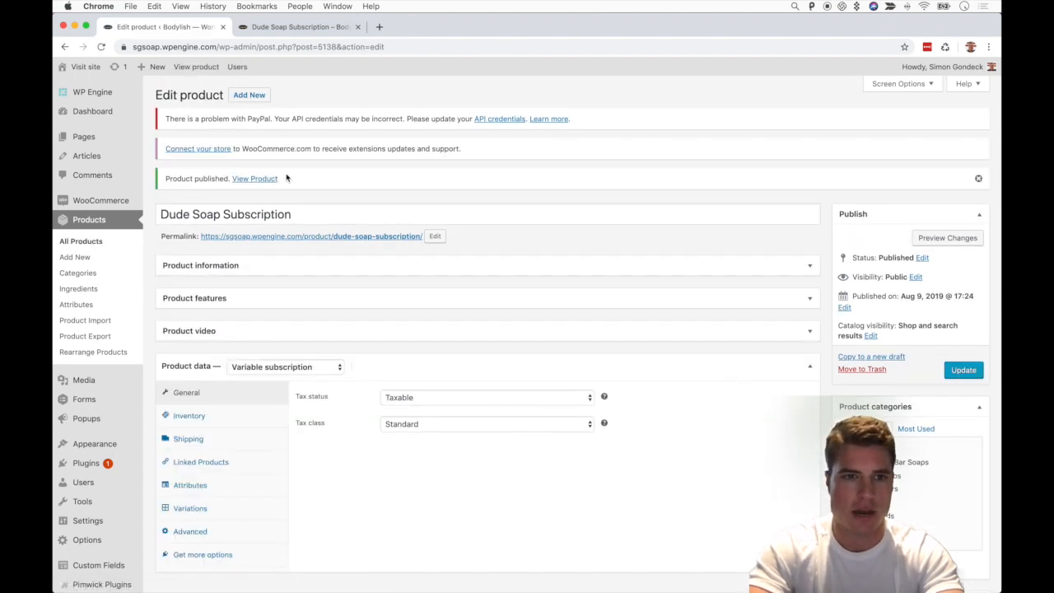
left_click(300, 27)
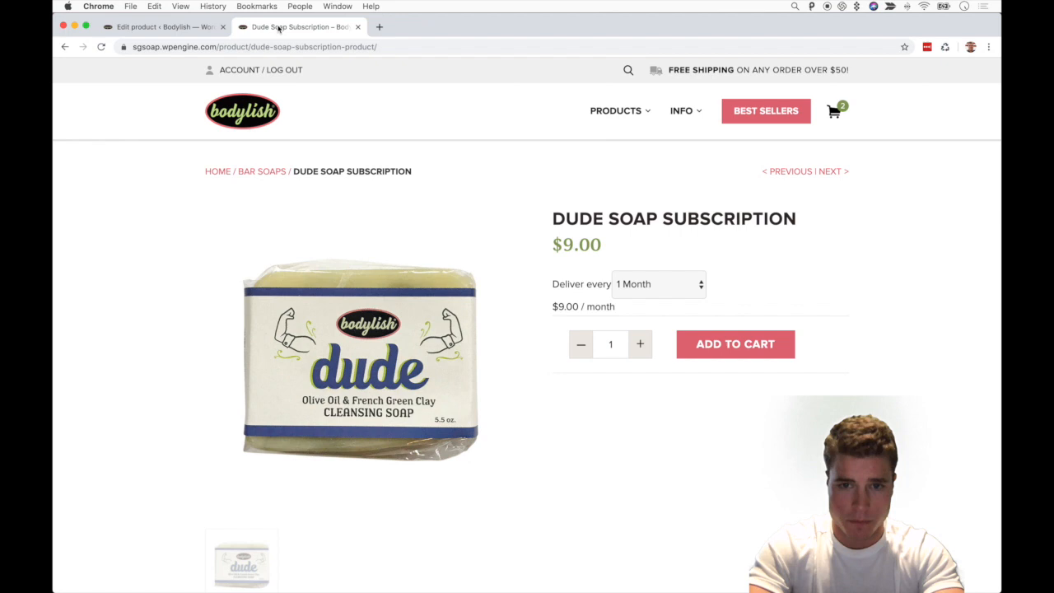
mouse_move(648, 198)
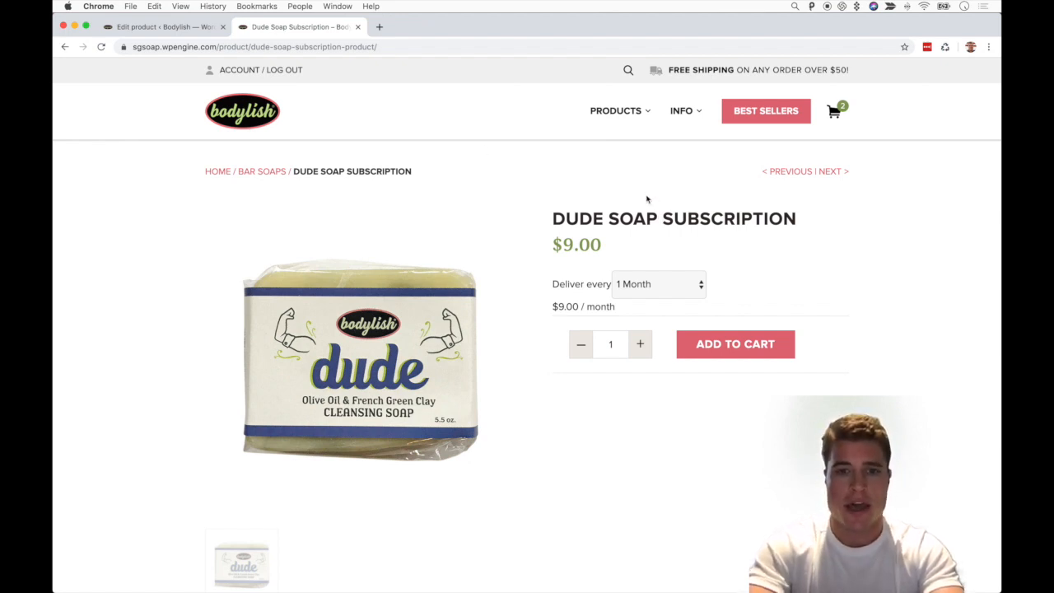
mouse_move(672, 290)
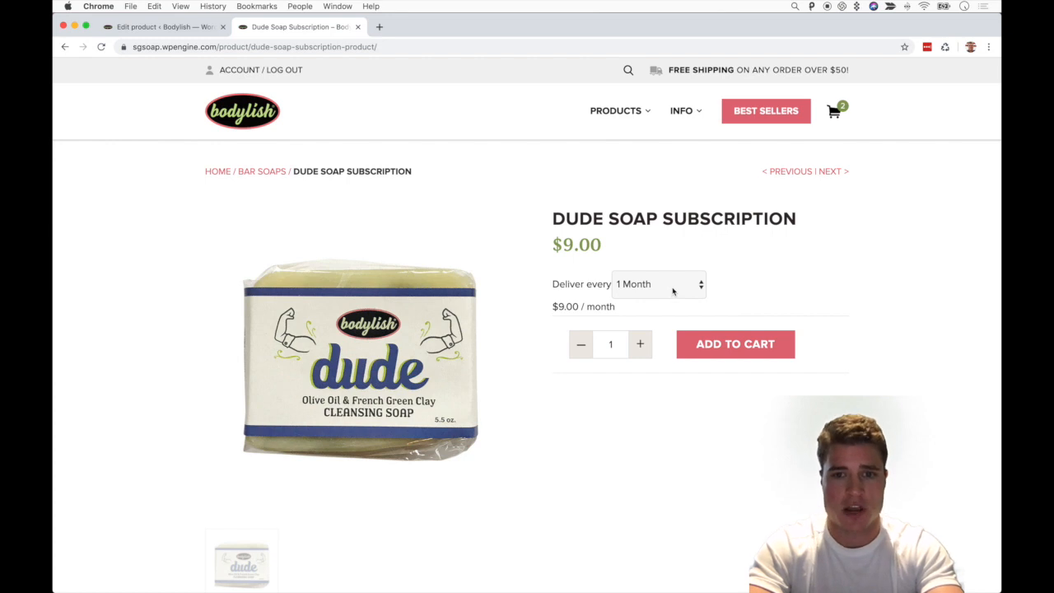
left_click(659, 283)
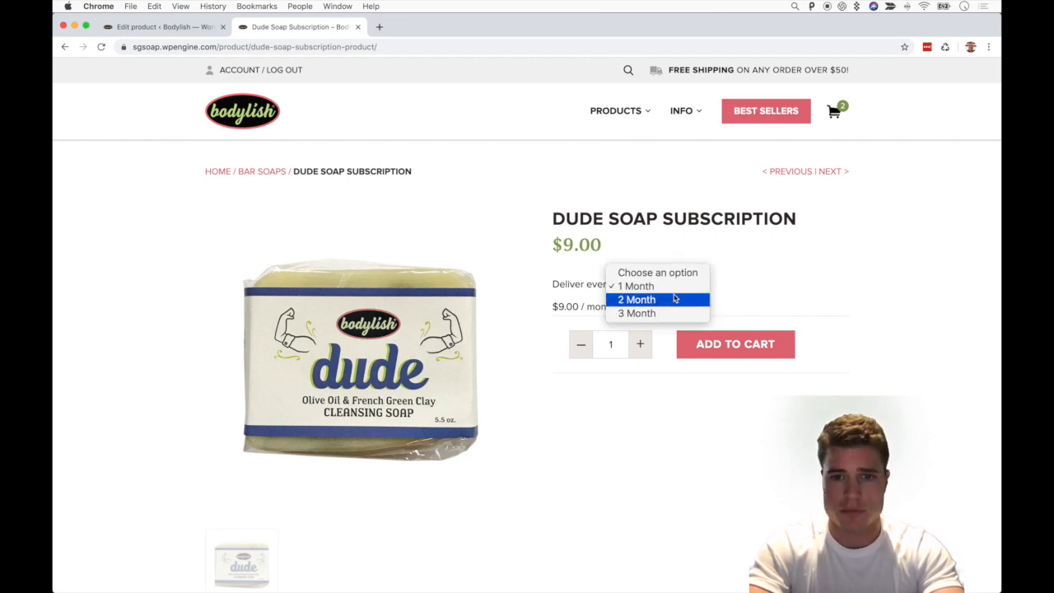
mouse_move(636, 300)
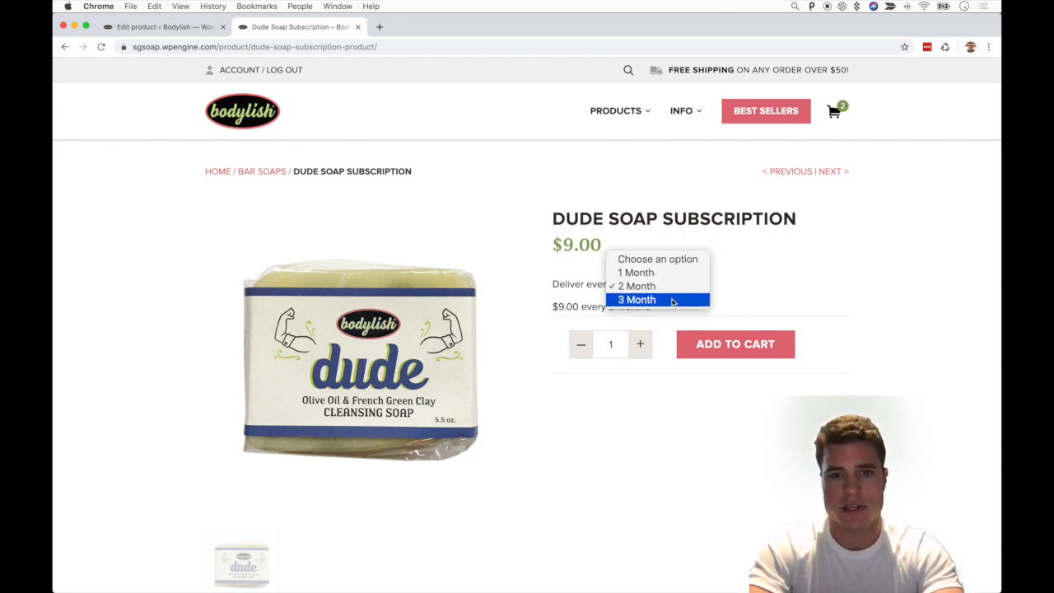
mouse_move(636, 258)
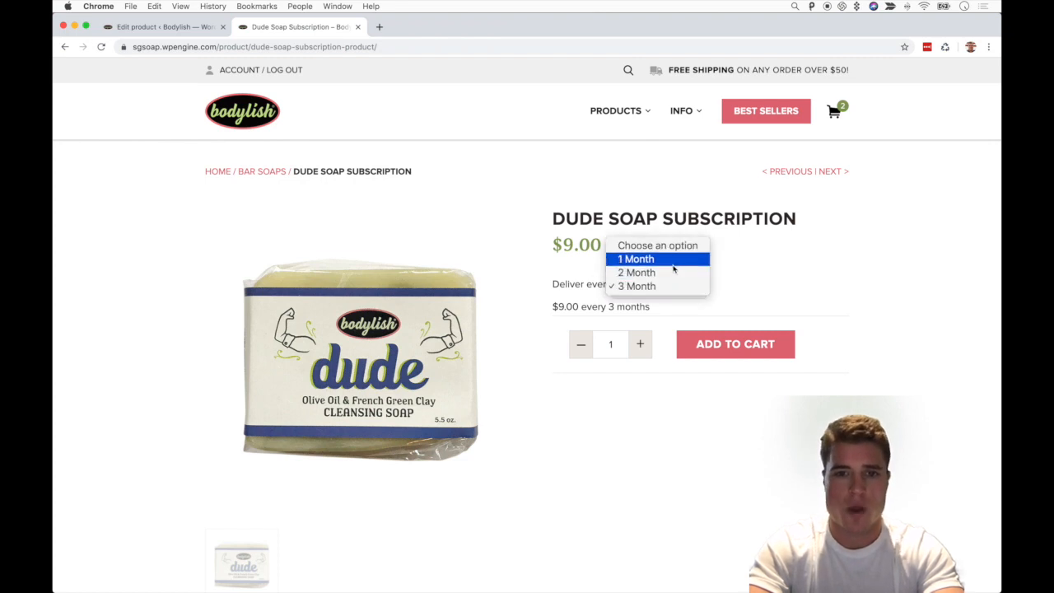
left_click(636, 259)
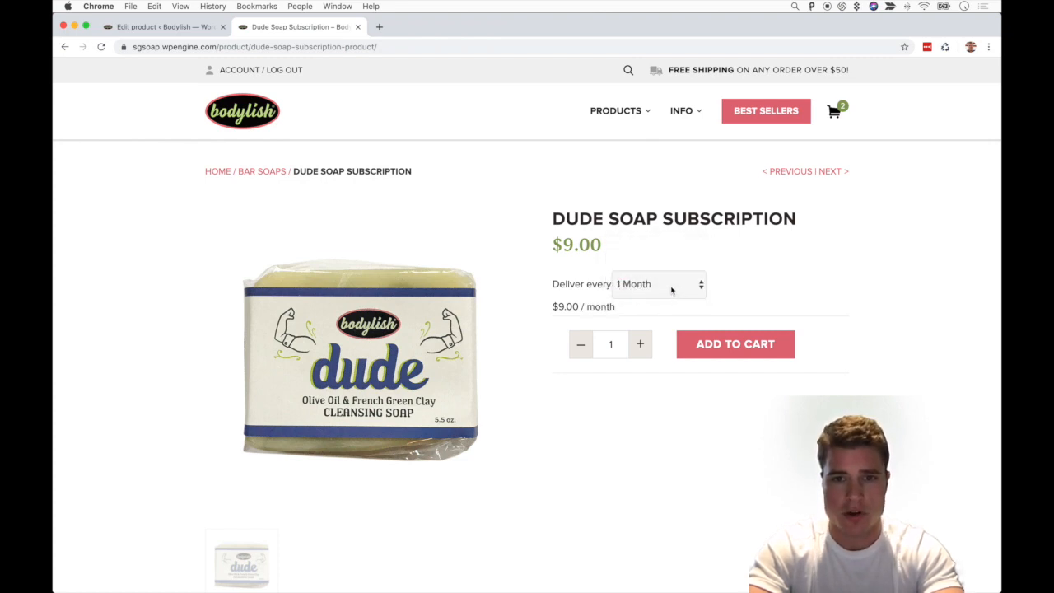
left_click(657, 283)
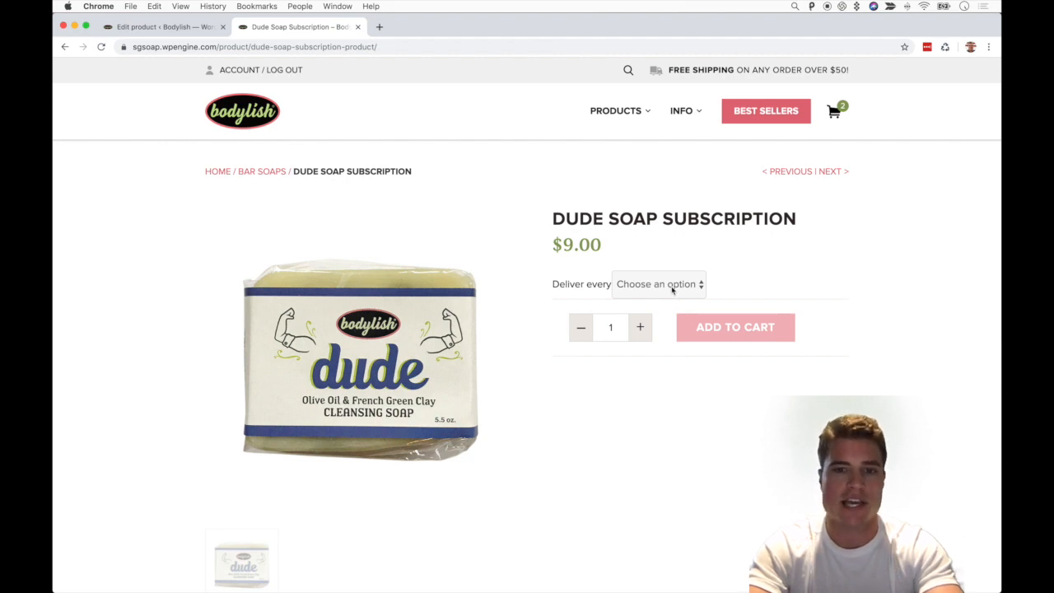
left_click(659, 283)
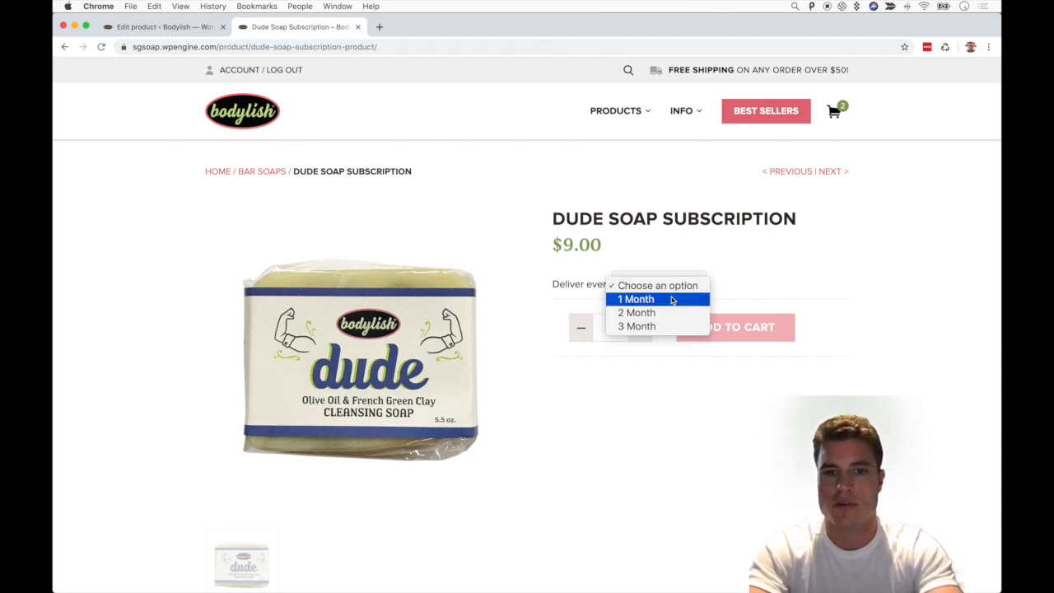
left_click(636, 300)
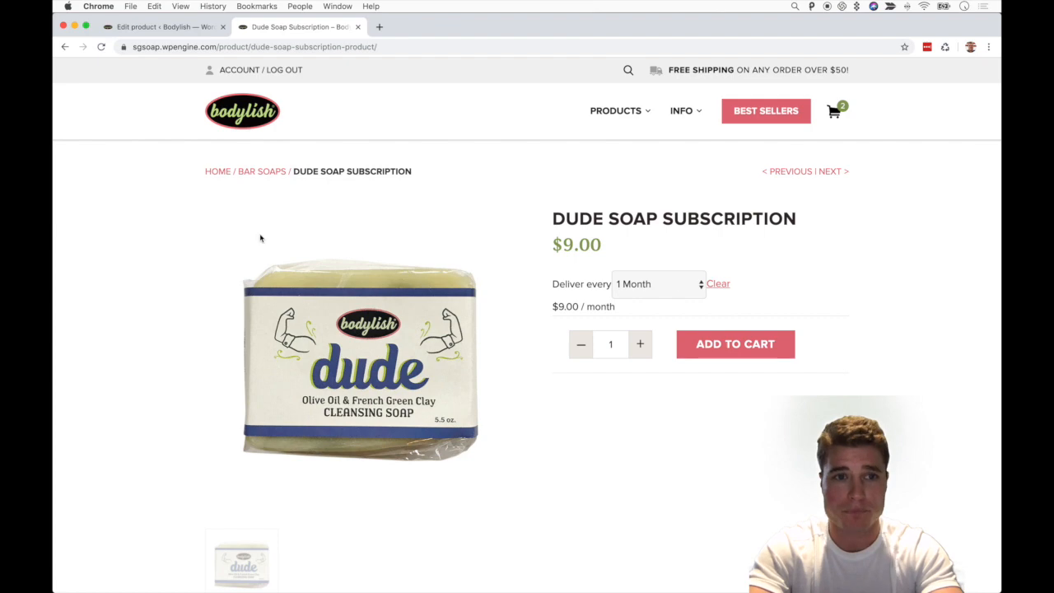
left_click(161, 26)
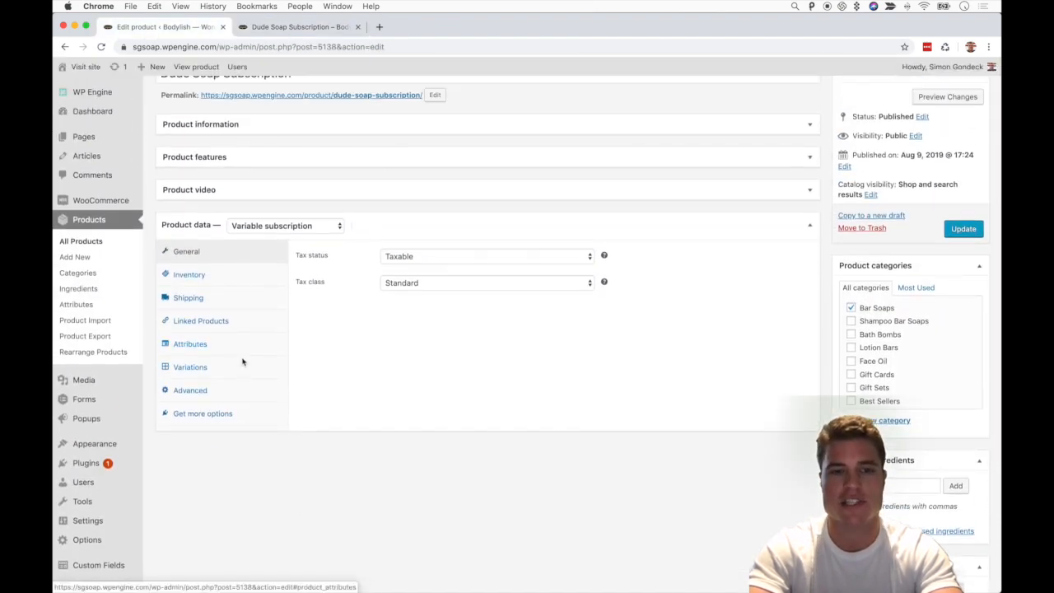
Set 1 Month as the default form value for the variations, save, and check the storefront
left_click(191, 366)
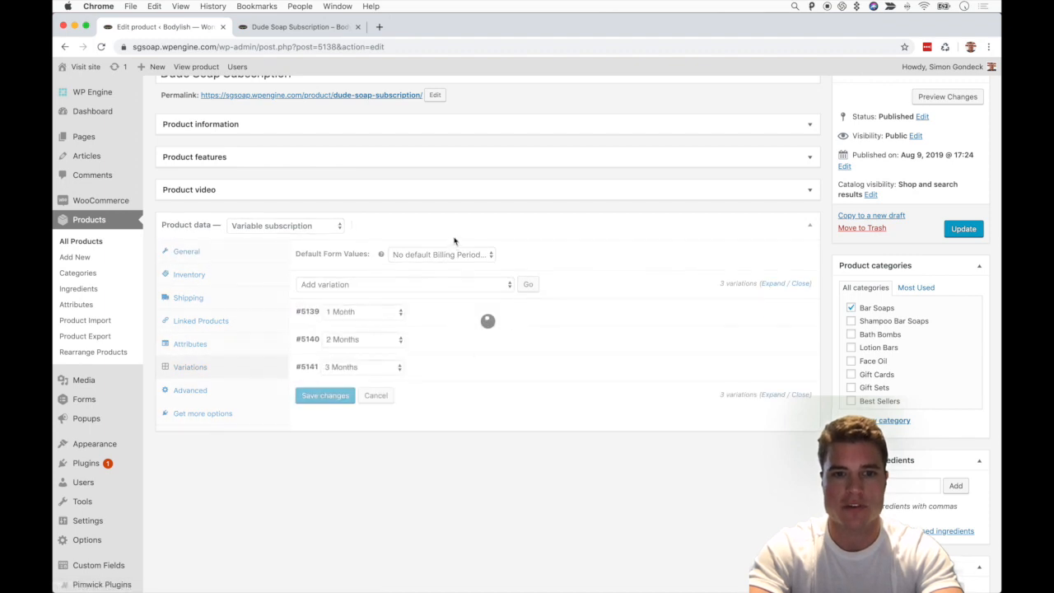
left_click(442, 254)
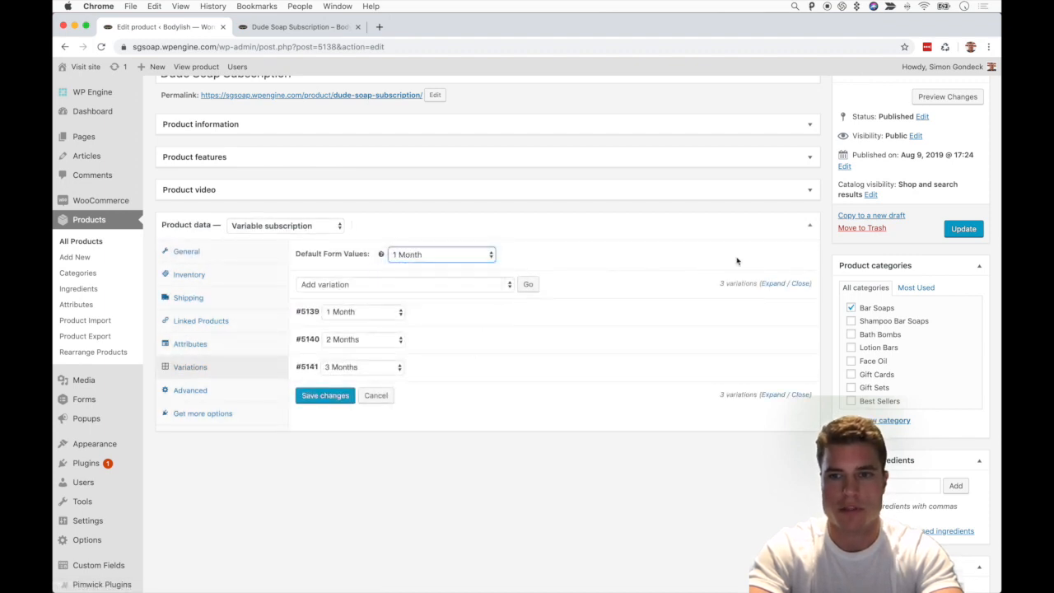
left_click(325, 395)
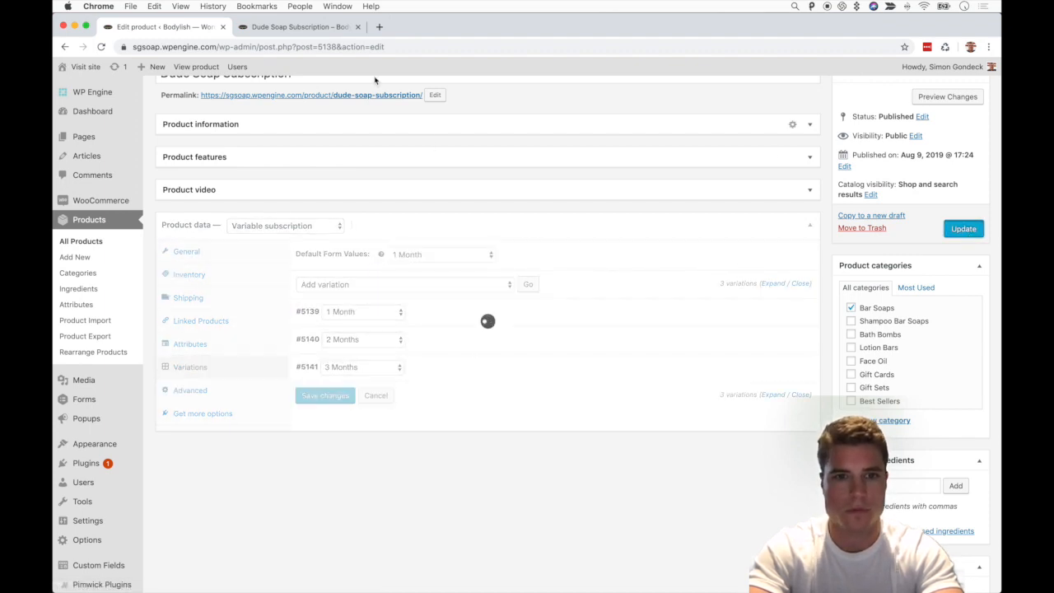
left_click(300, 26)
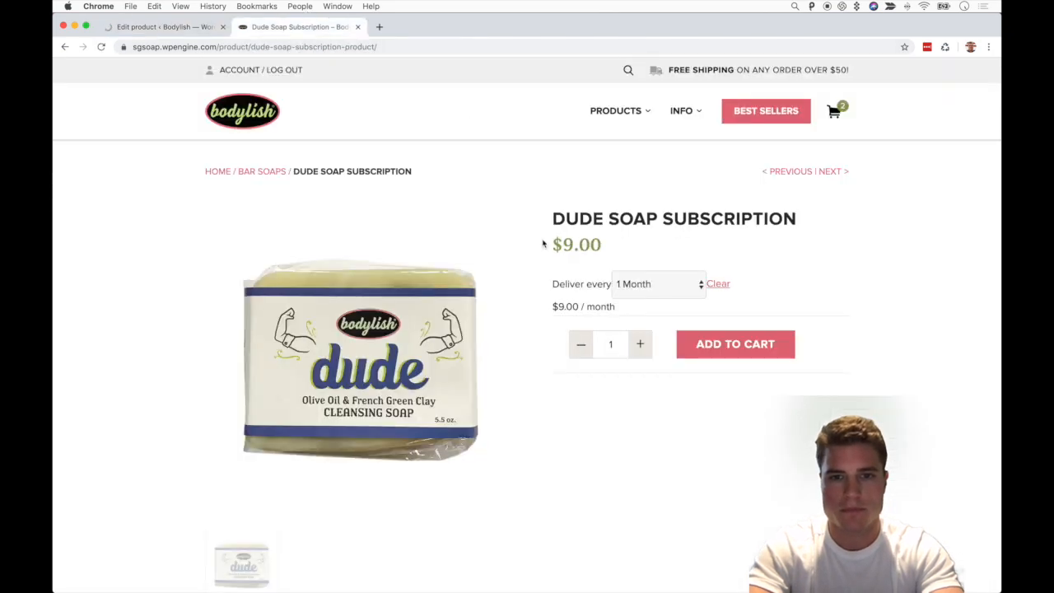
left_click(658, 284)
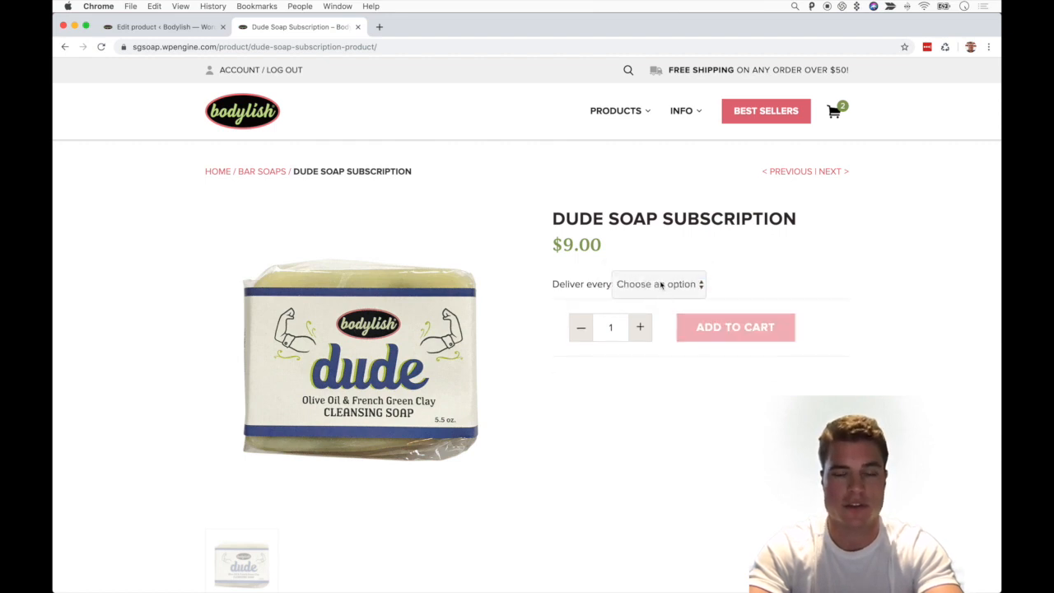
left_click(659, 283)
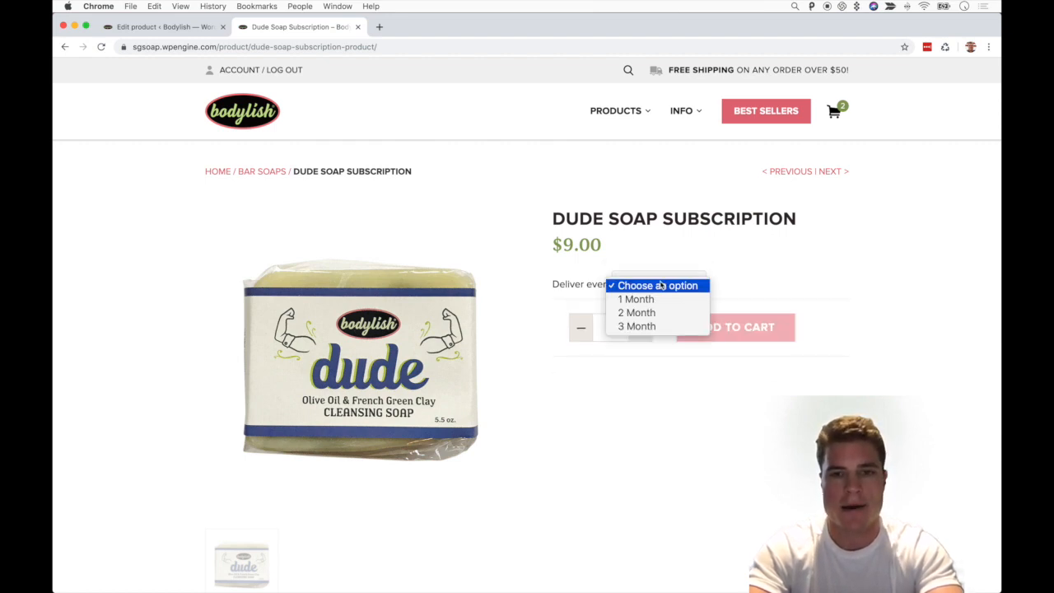
left_click(636, 300)
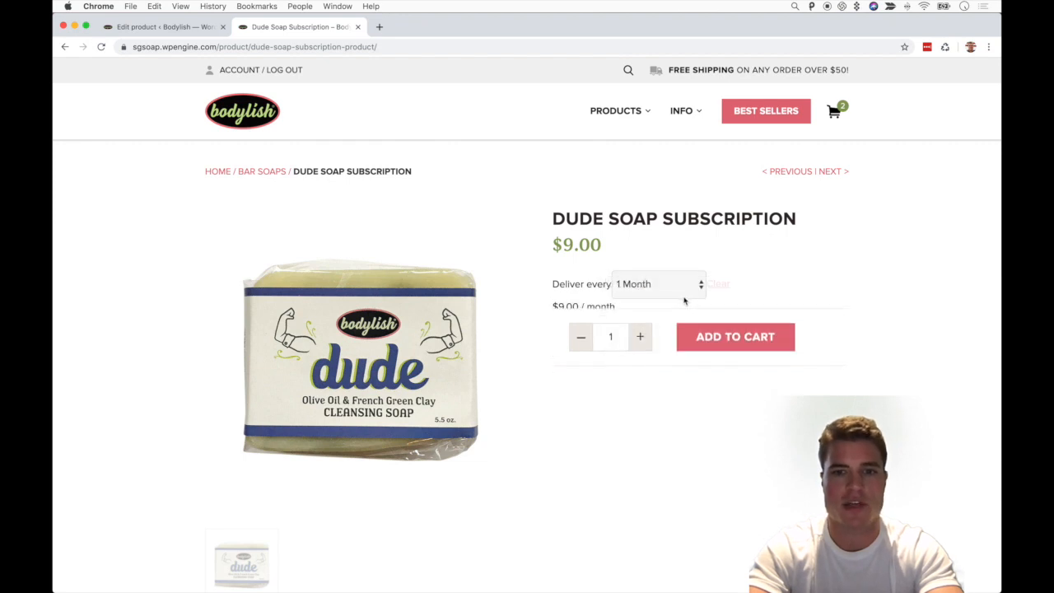